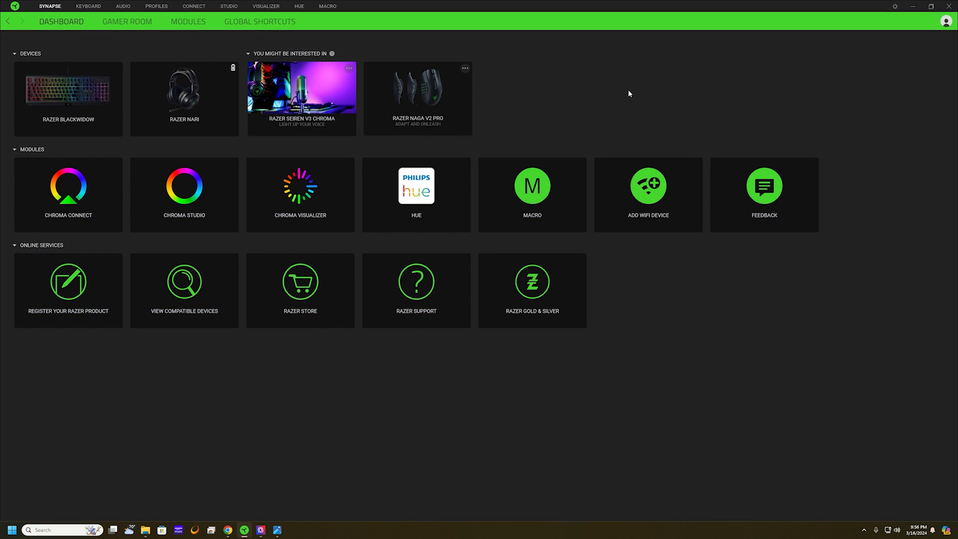
mouse_move(694, 94)
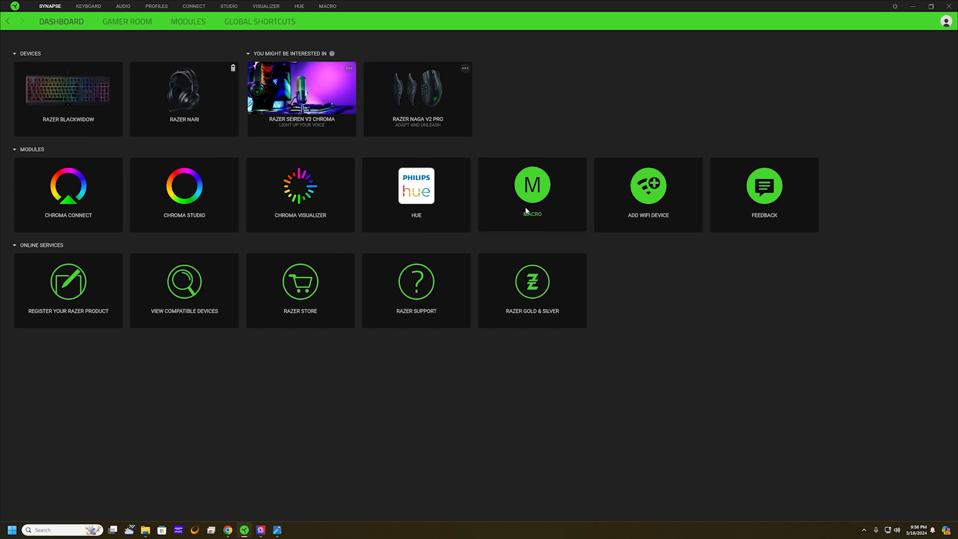
mouse_move(526, 224)
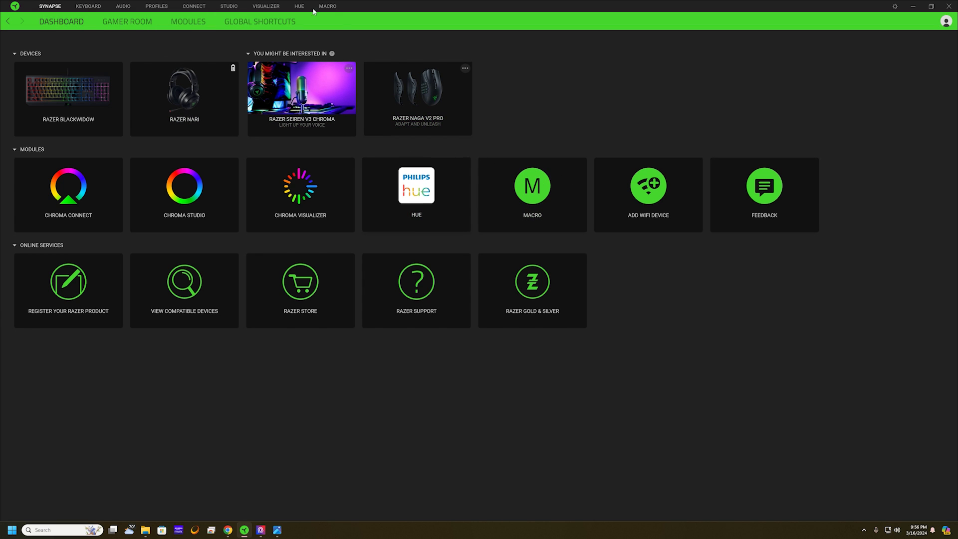
Show the Modules page listing installed Macro and available Alexa modules
left_click(187, 22)
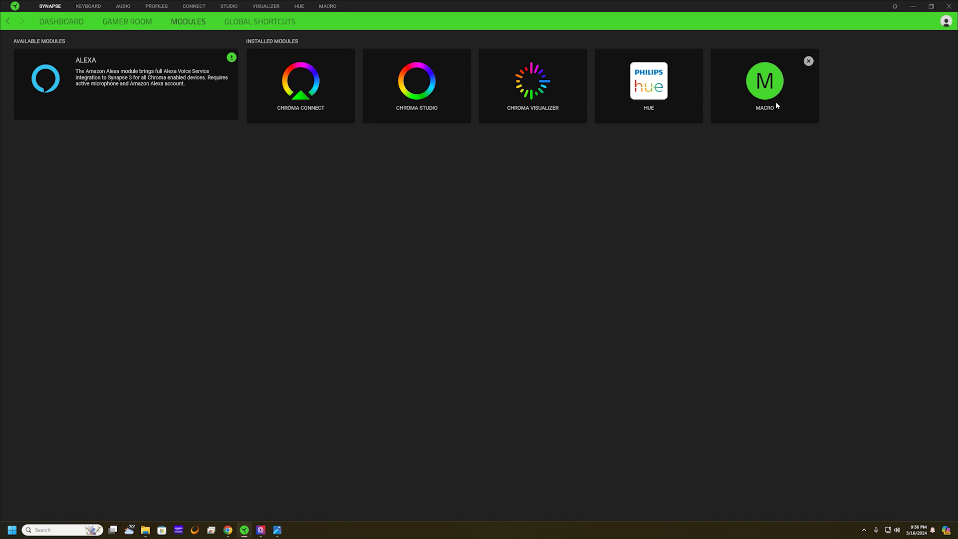
mouse_move(762, 120)
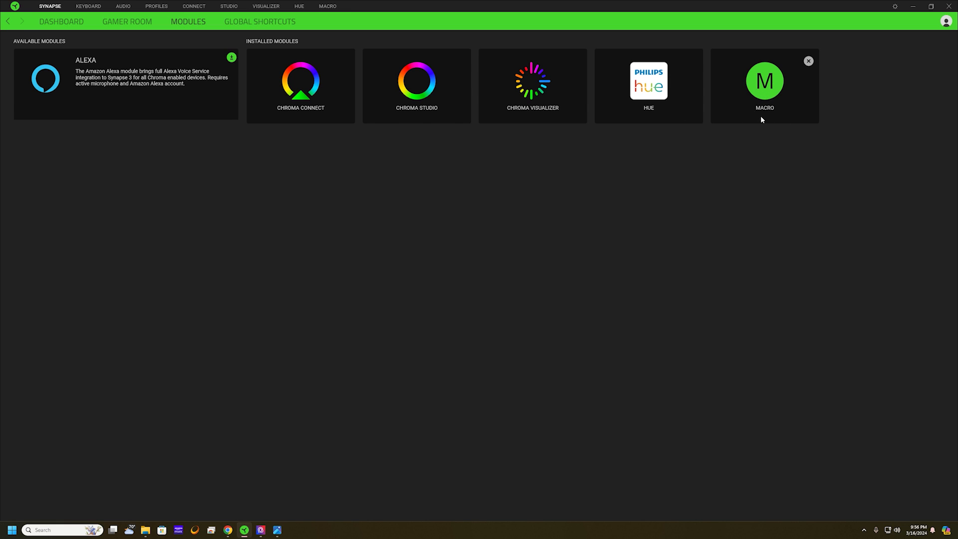
mouse_move(358, 283)
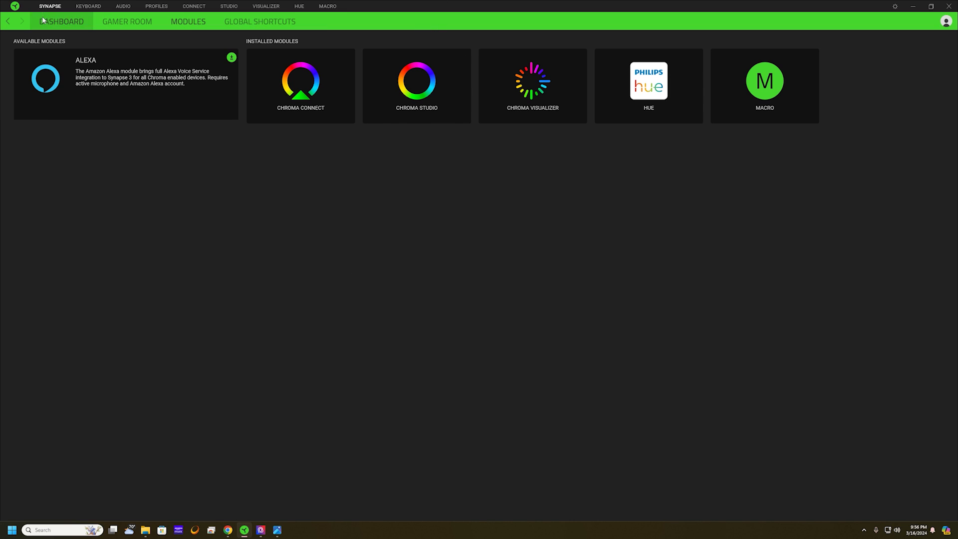
Open the BlackWidow keyboard Customize page with the EGX-Helldivers-2 profile
left_click(61, 21)
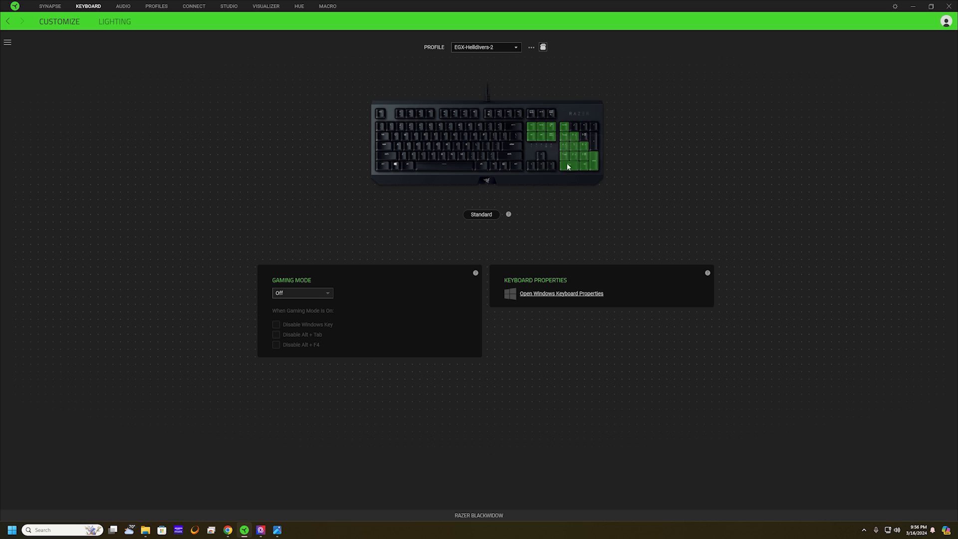
mouse_move(571, 160)
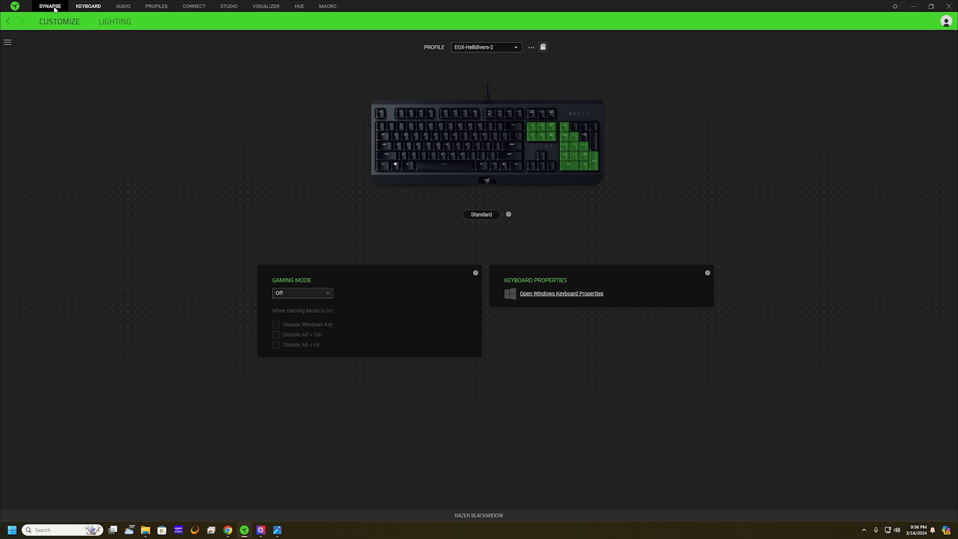
Return to the dashboard, open the Macro module and browse the saved stratagem macros
left_click(328, 6)
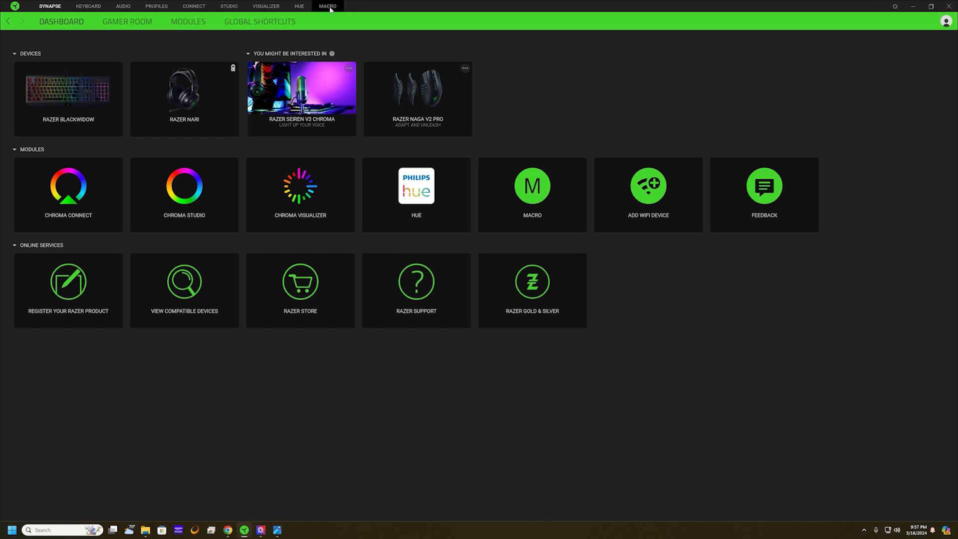
left_click(327, 6)
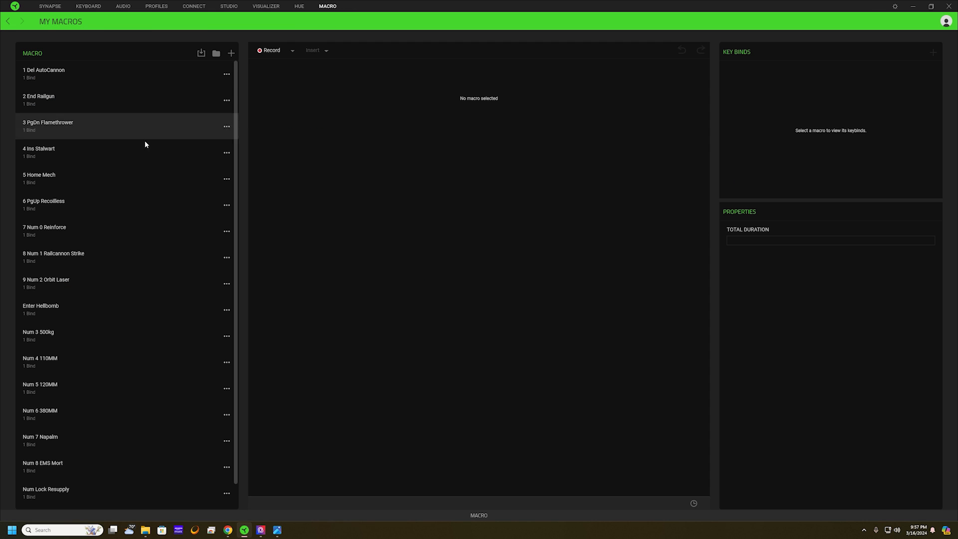
mouse_move(86, 110)
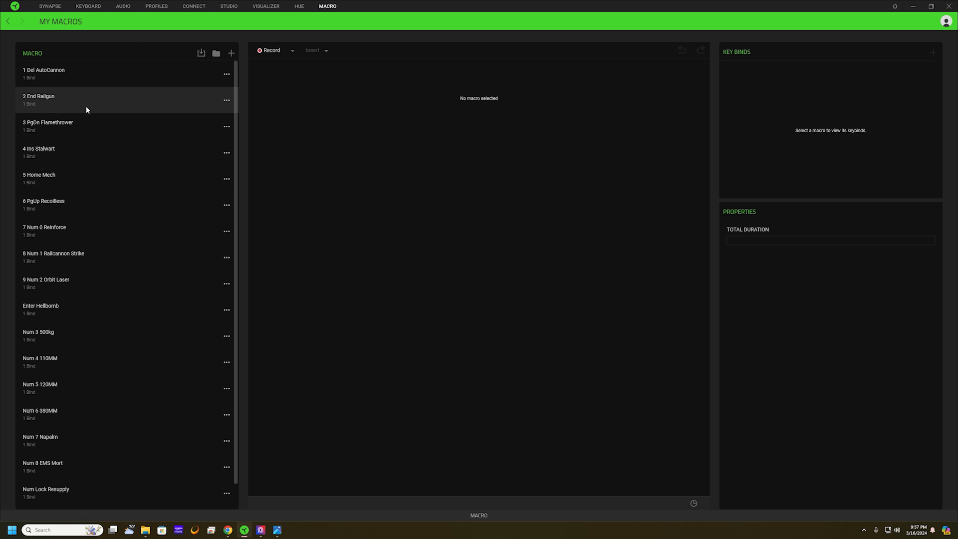
scroll("down", 3)
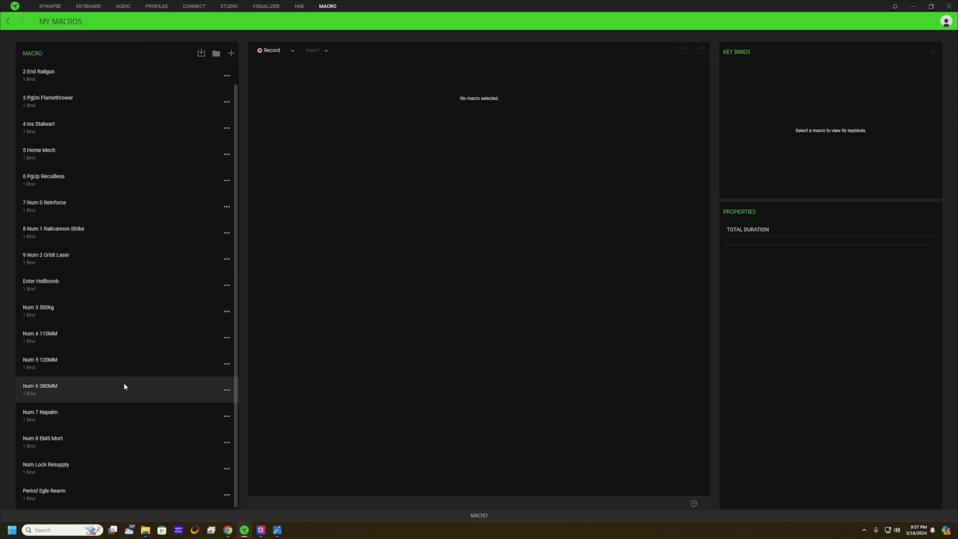
scroll("up", 3)
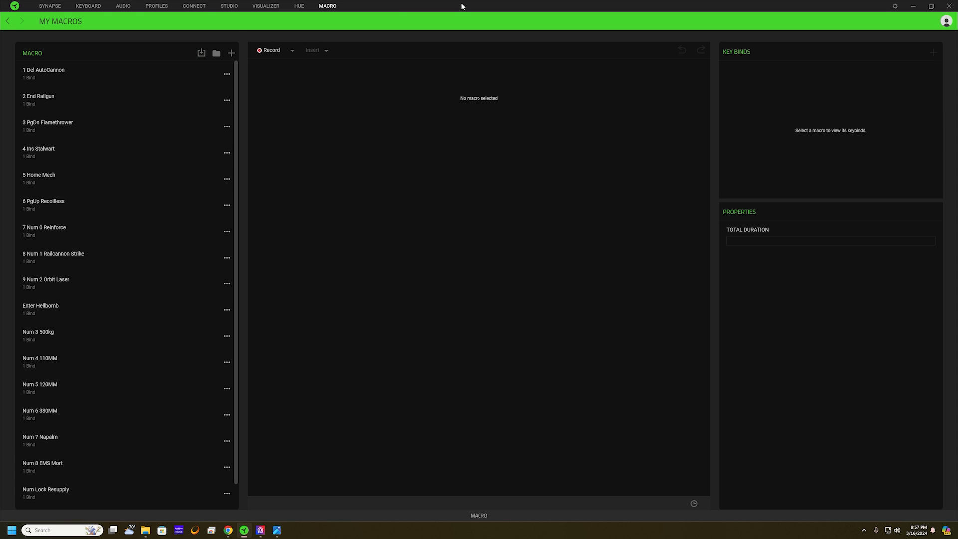
mouse_move(133, 256)
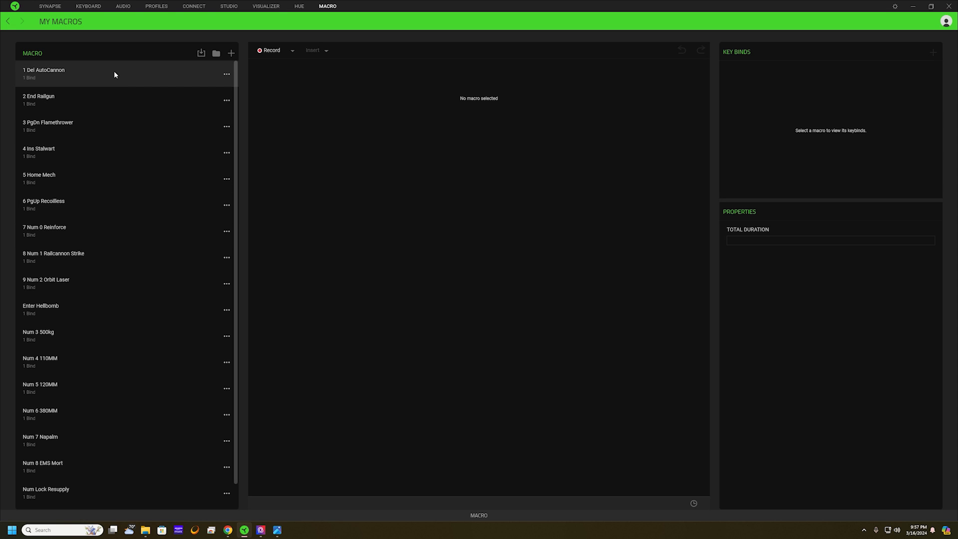
mouse_move(324, 104)
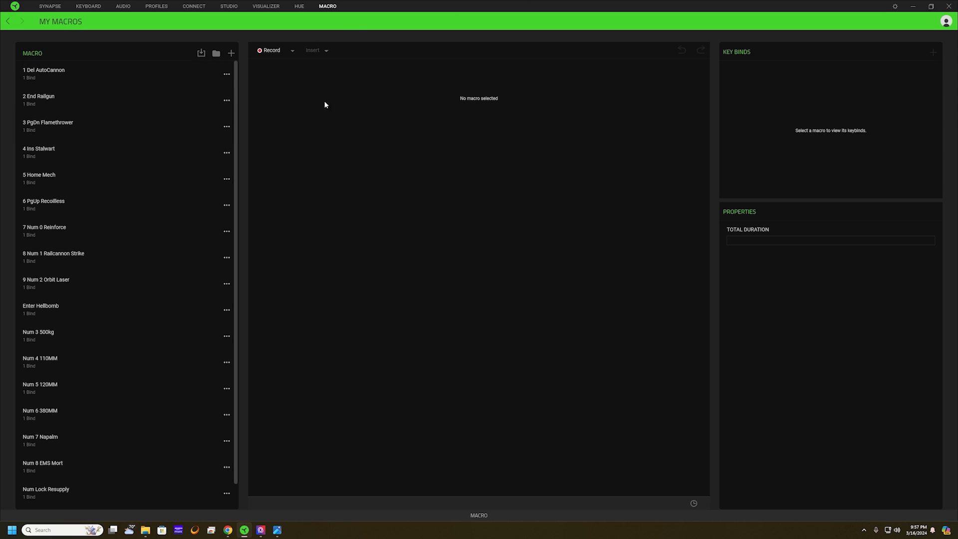
mouse_move(118, 201)
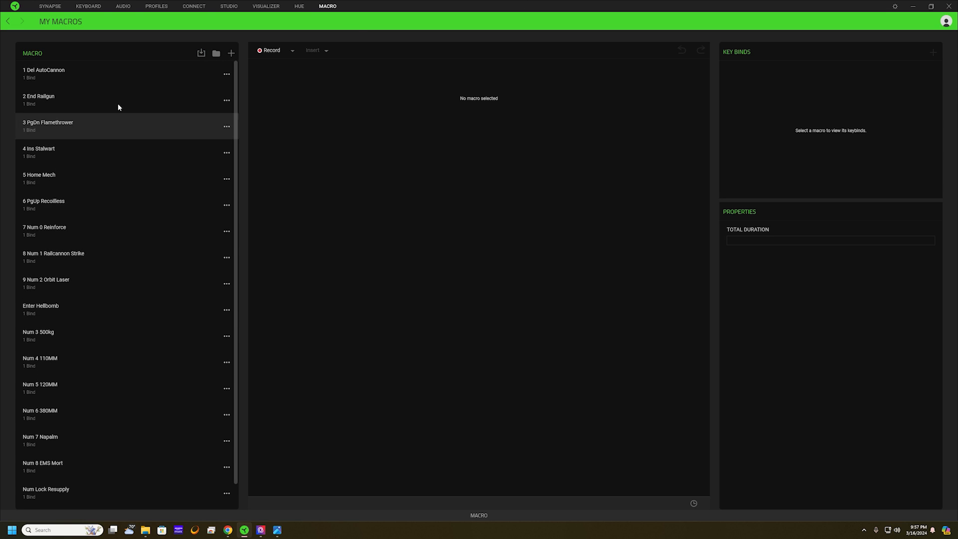
mouse_move(116, 100)
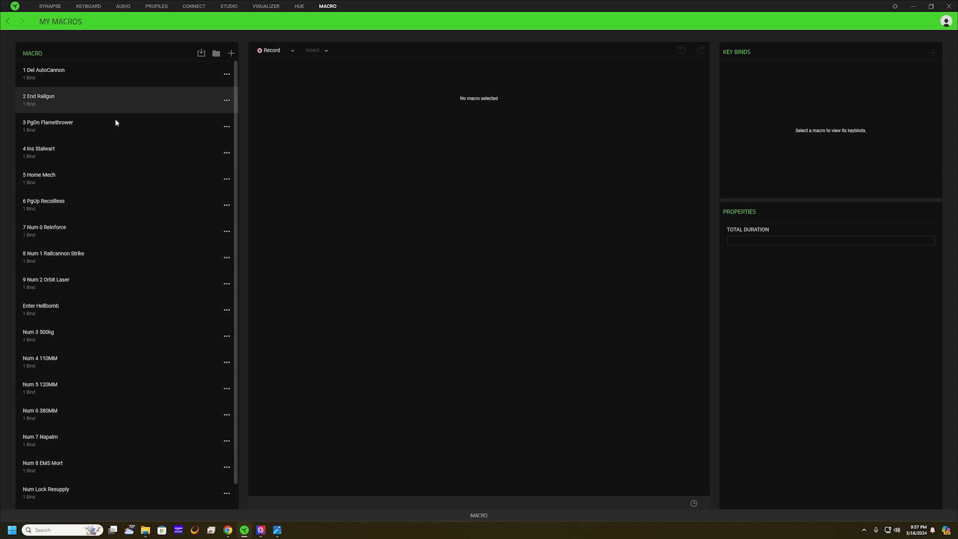
scroll("down", 3)
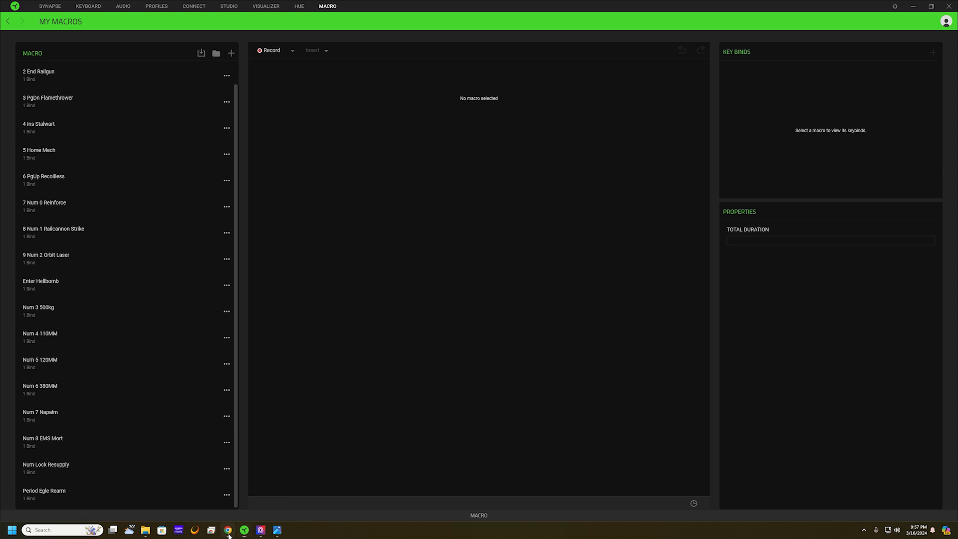
Scroll the Helldivers Wiki Stratagem Codes page to Mission Stratagems for SOS Beacon's code
left_click(228, 529)
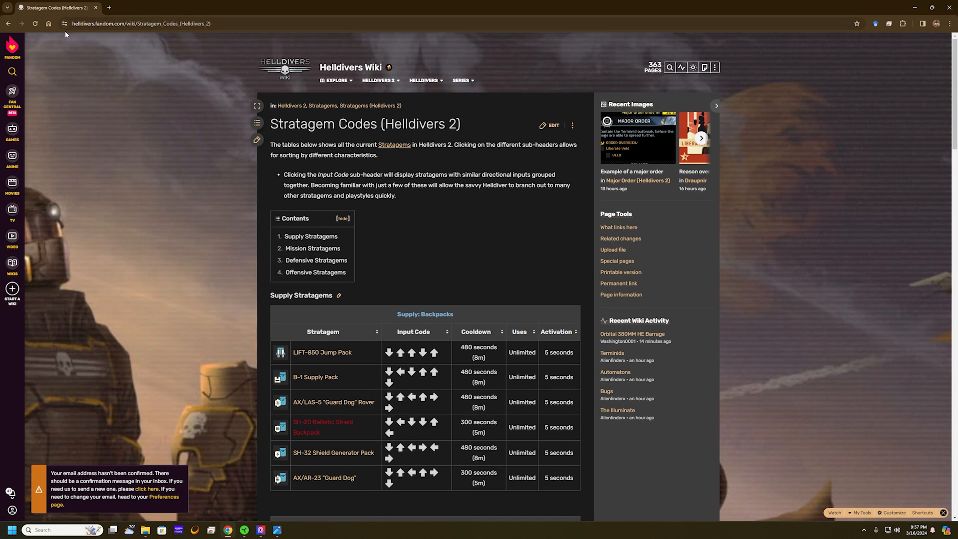
scroll("down", 3)
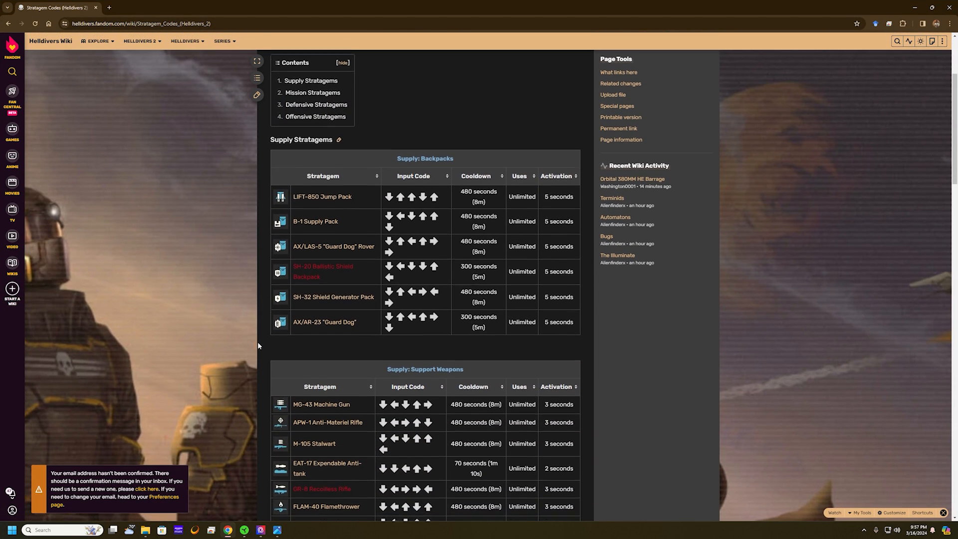
scroll("down", 3)
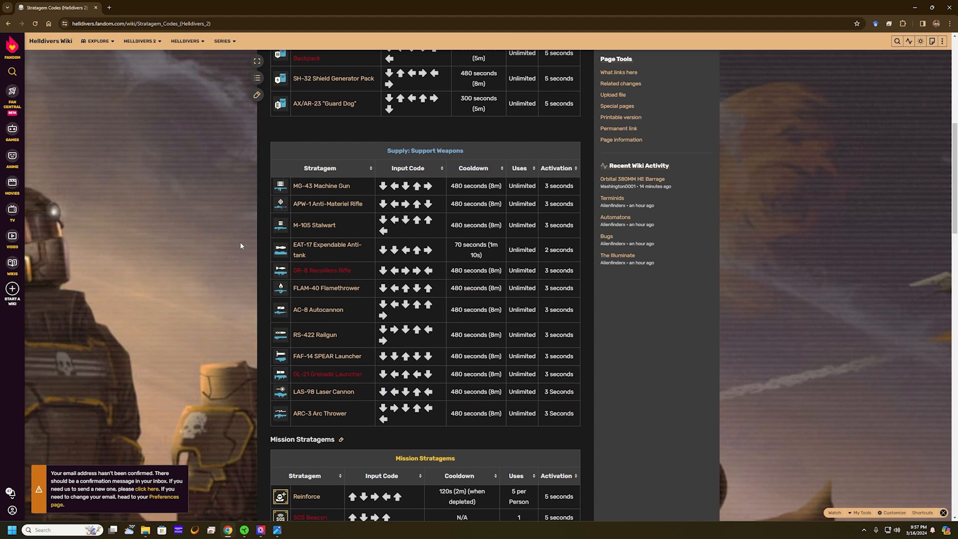
scroll("down", 3)
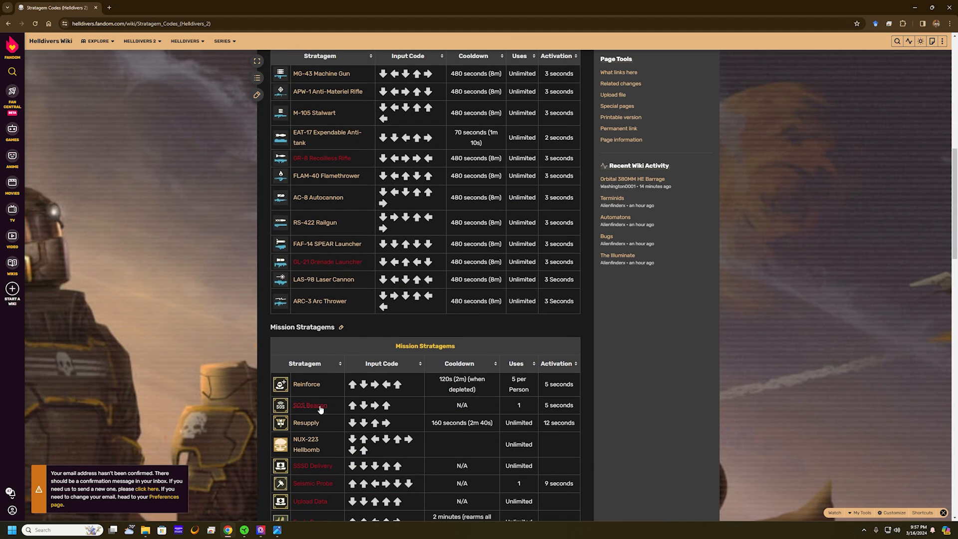
mouse_move(213, 388)
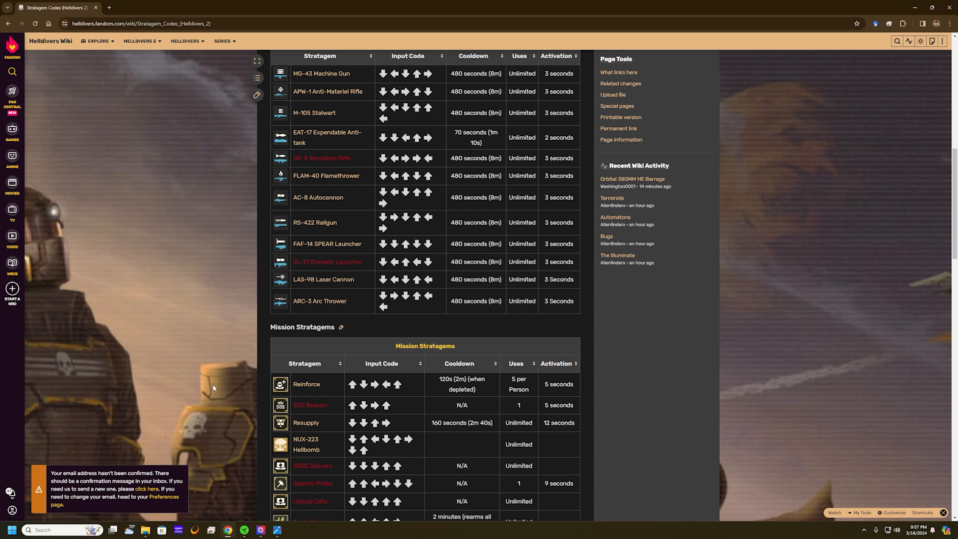
mouse_move(356, 375)
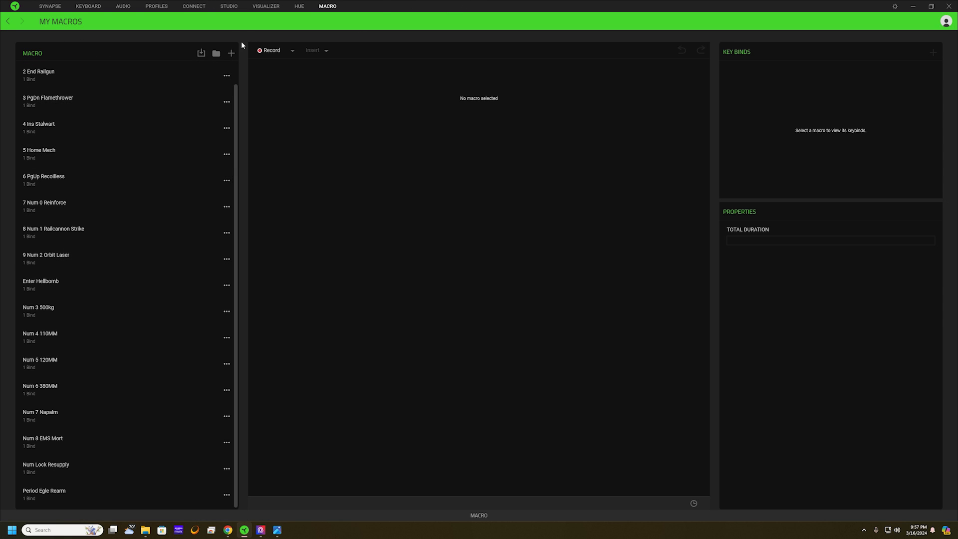
Create a new macro and rename Macro 1 to 'Num 9 SOS'
left_click(231, 54)
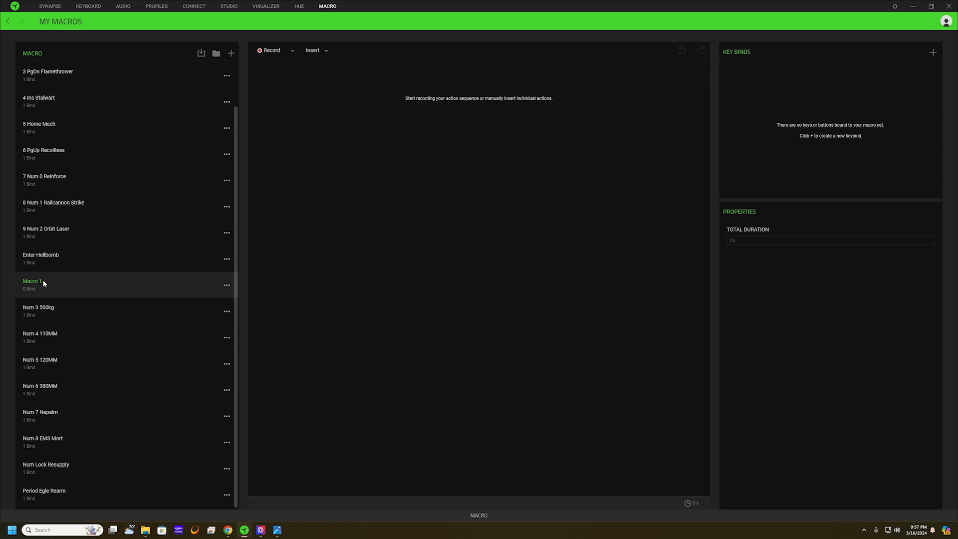
double_click(33, 280)
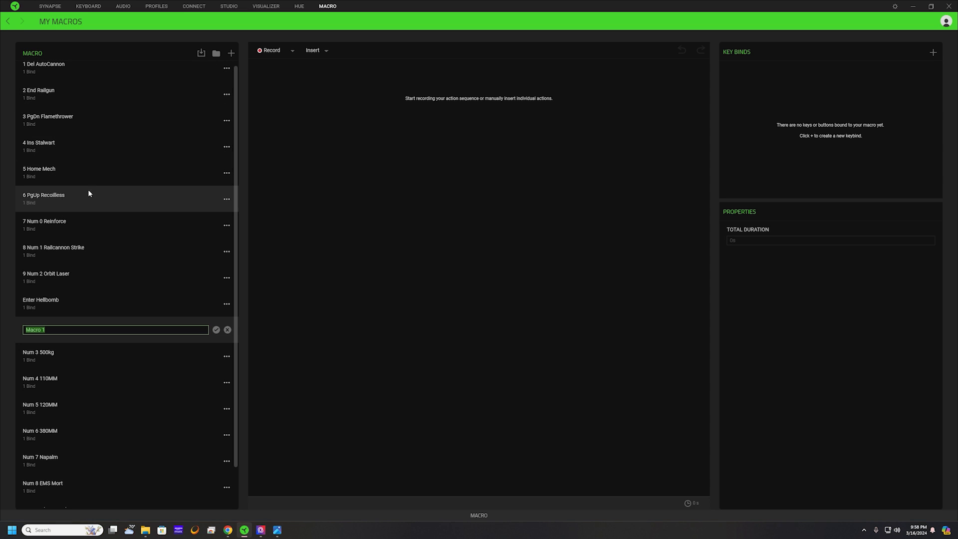
scroll("down", 3)
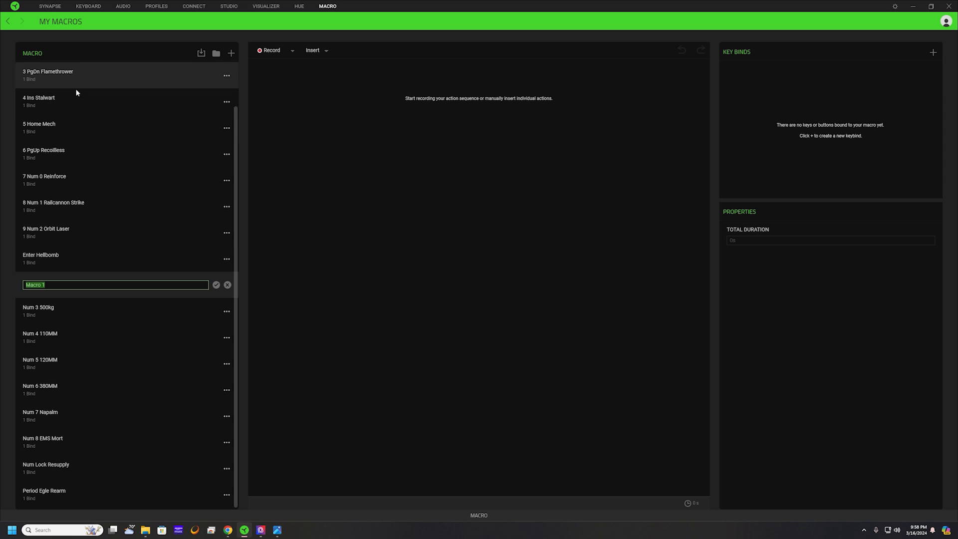
mouse_move(85, 128)
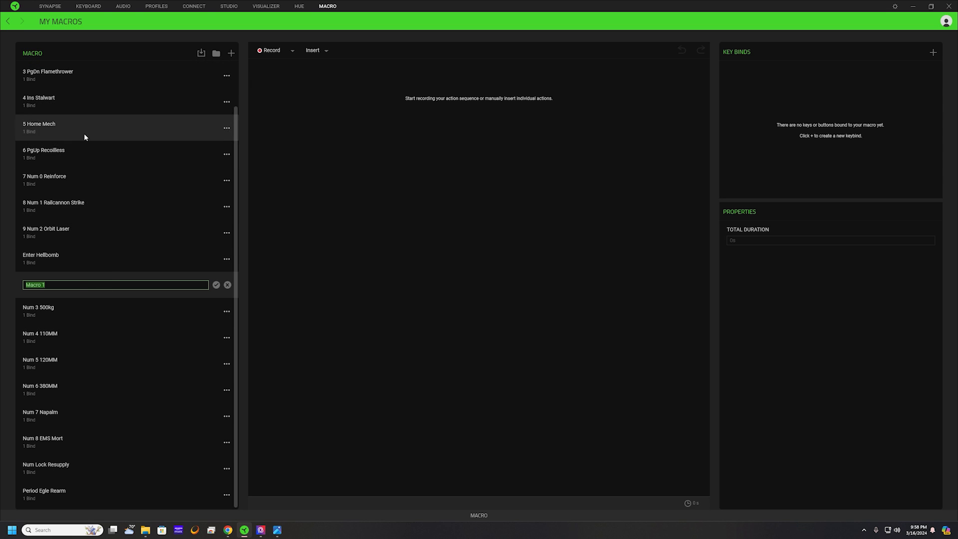
mouse_move(85, 311)
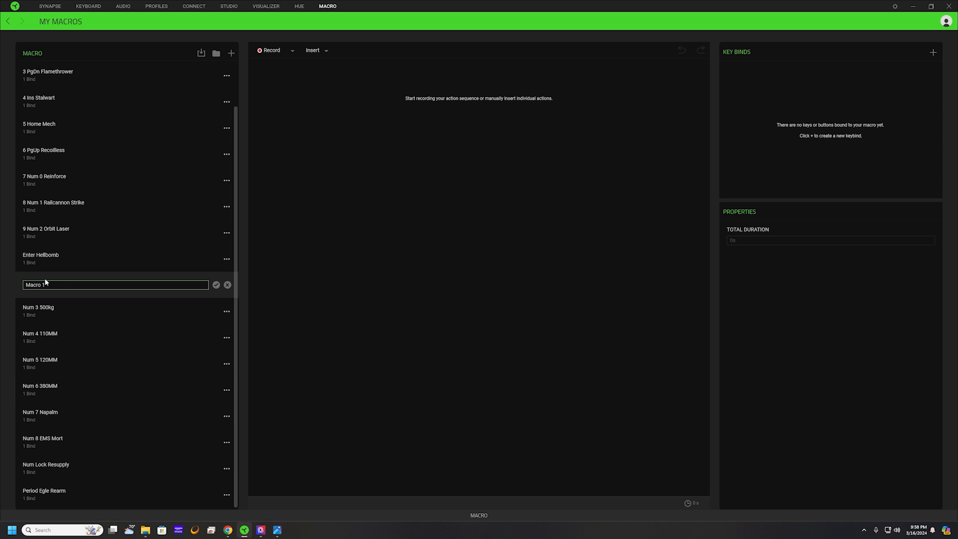
type("Num 9 S")
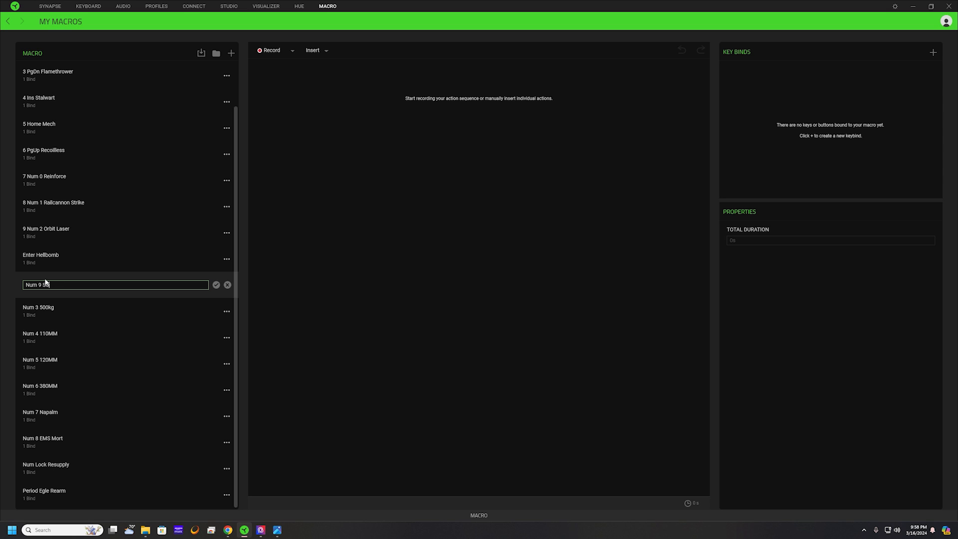
left_click(215, 284)
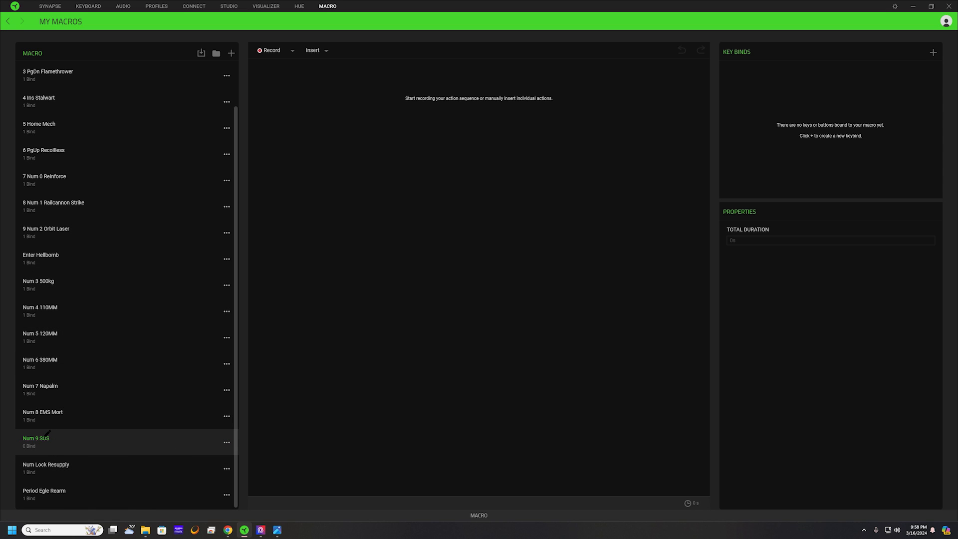
mouse_move(25, 452)
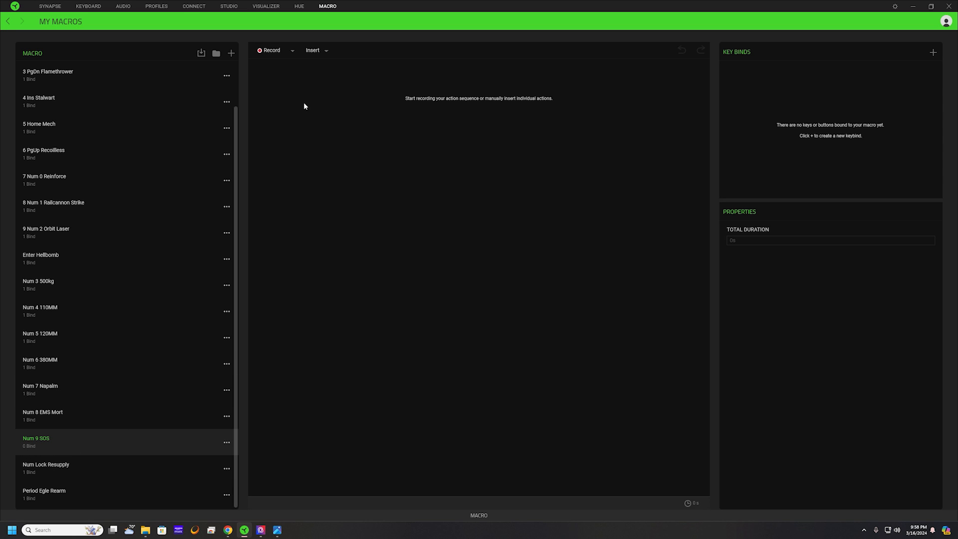
mouse_move(298, 60)
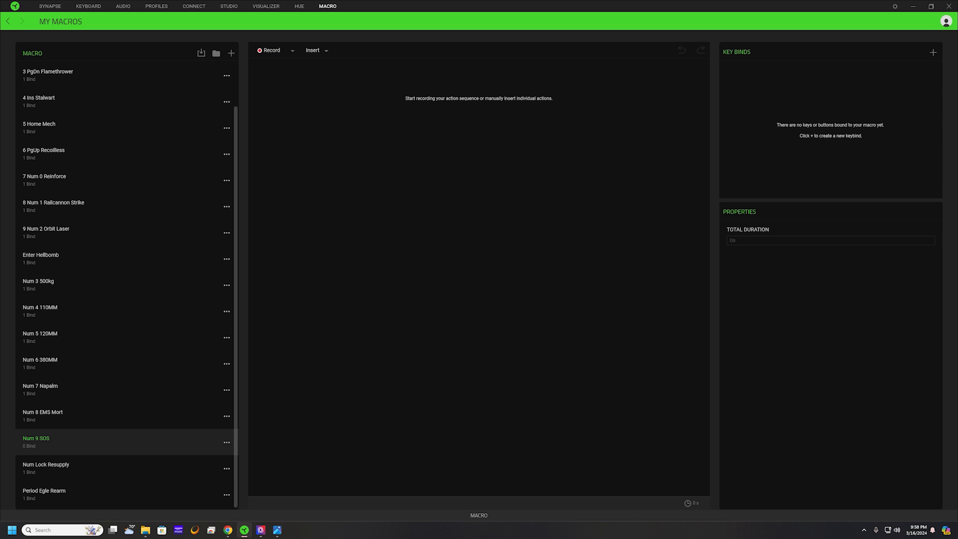
mouse_move(533, 181)
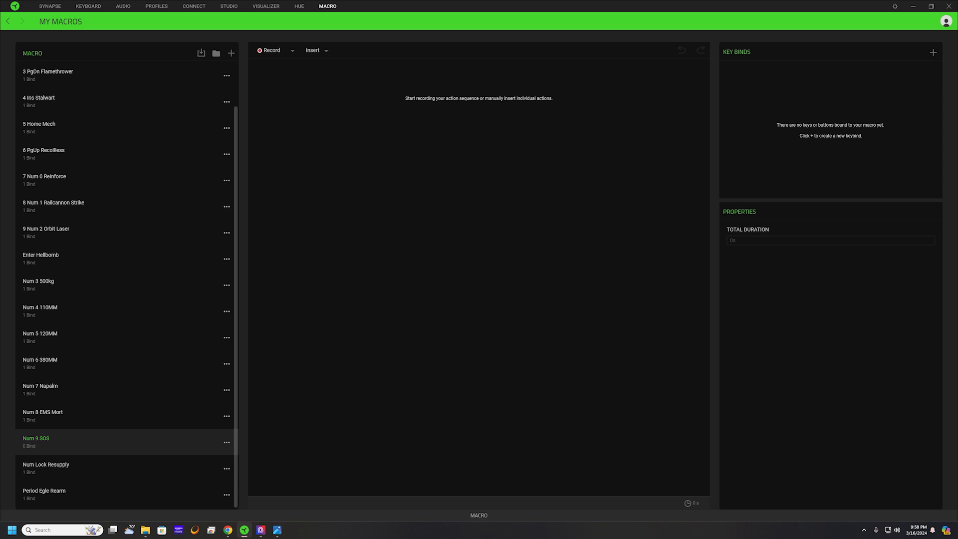
mouse_move(409, 229)
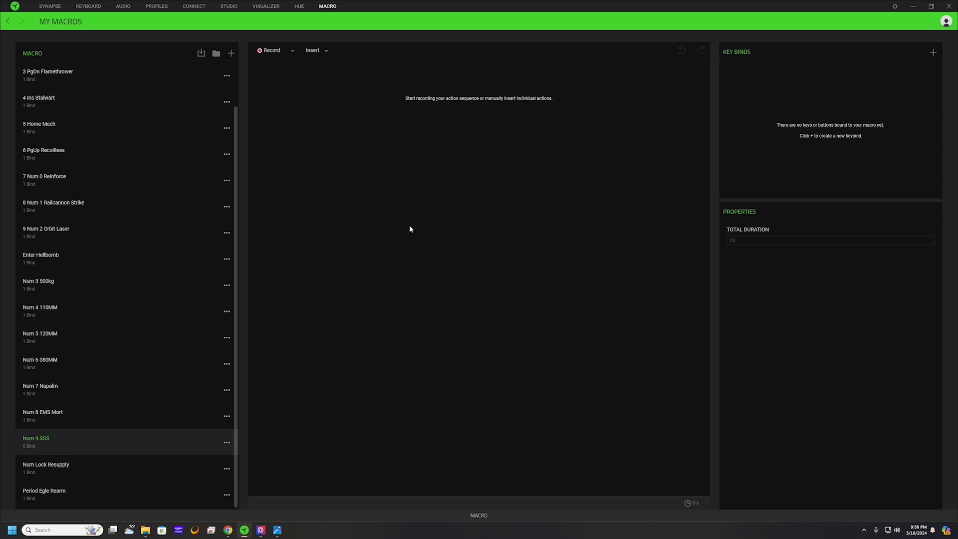
mouse_move(266, 154)
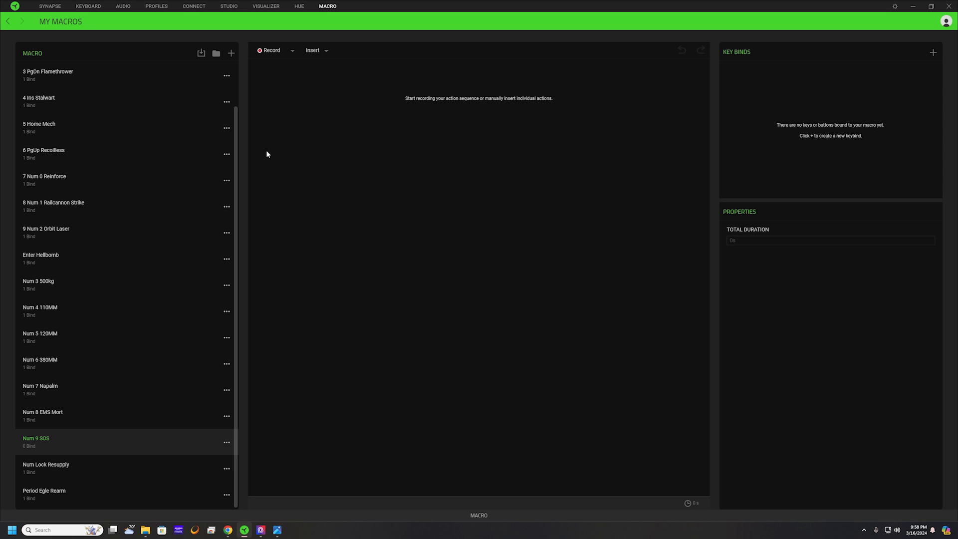
Start recording Up, Down, Right, Up keystrokes into Num 9 SOS
left_click(269, 50)
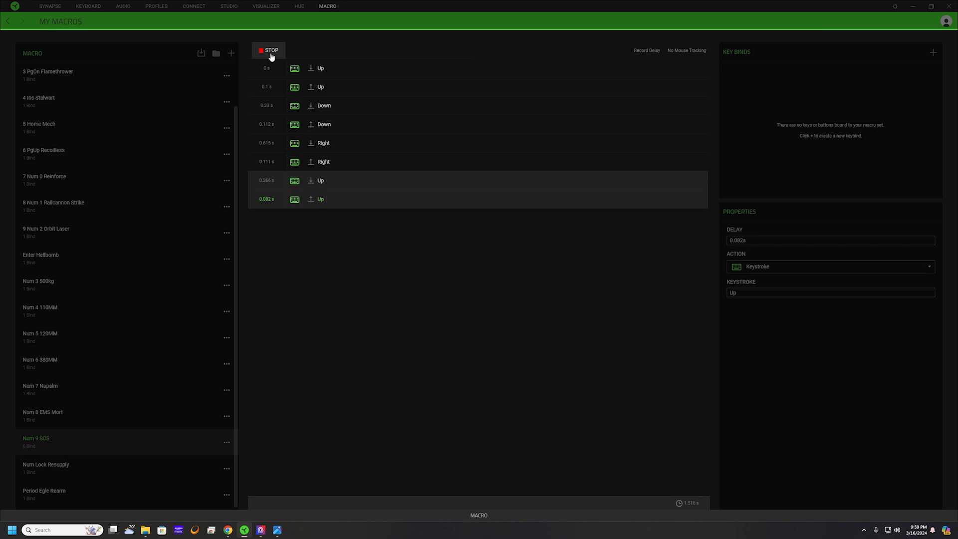
Stop recording and delete all captured keystrokes from Num 9 SOS
left_click(269, 50)
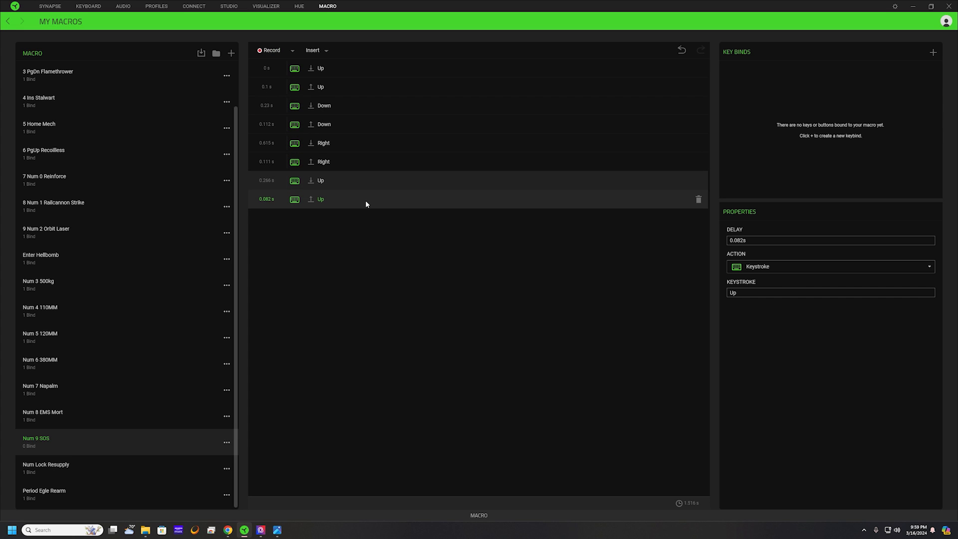
mouse_move(335, 87)
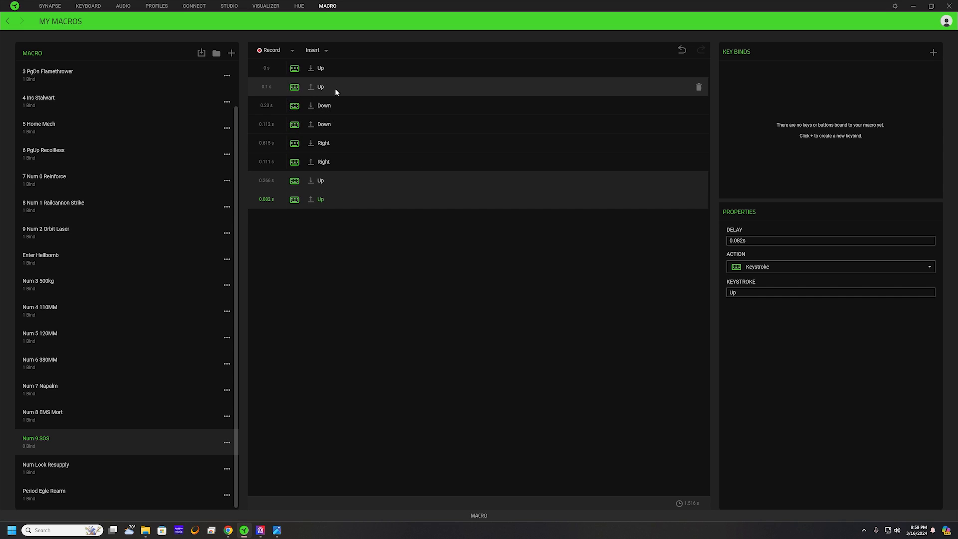
mouse_move(375, 295)
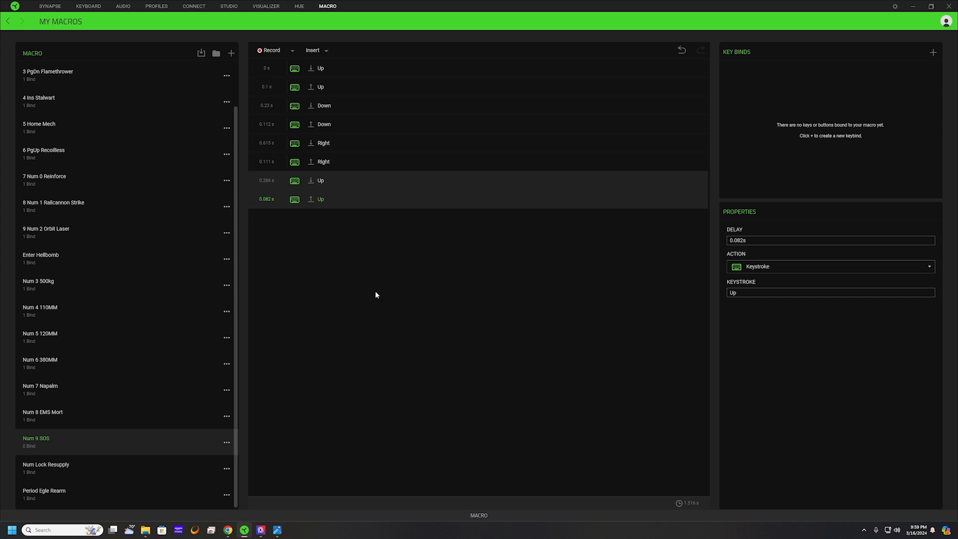
mouse_move(354, 128)
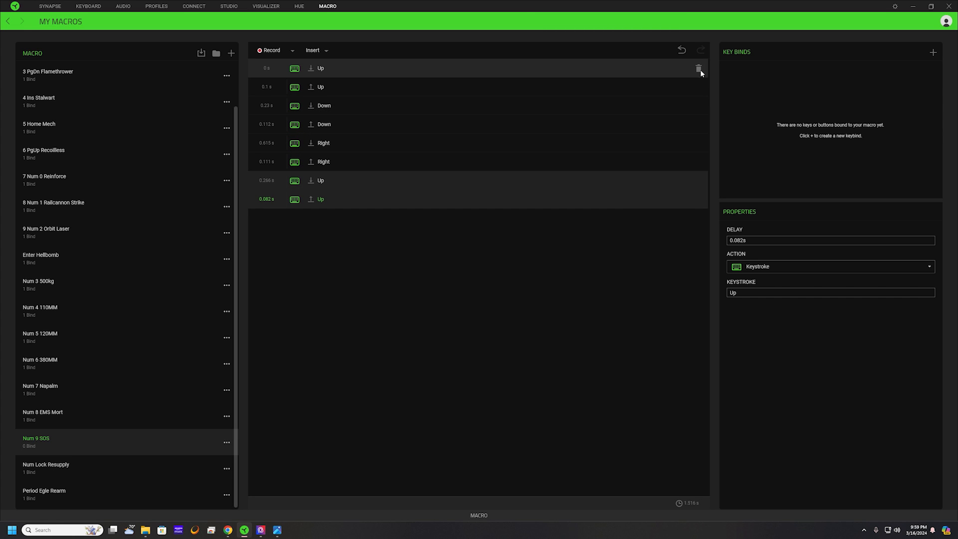
left_click(698, 68)
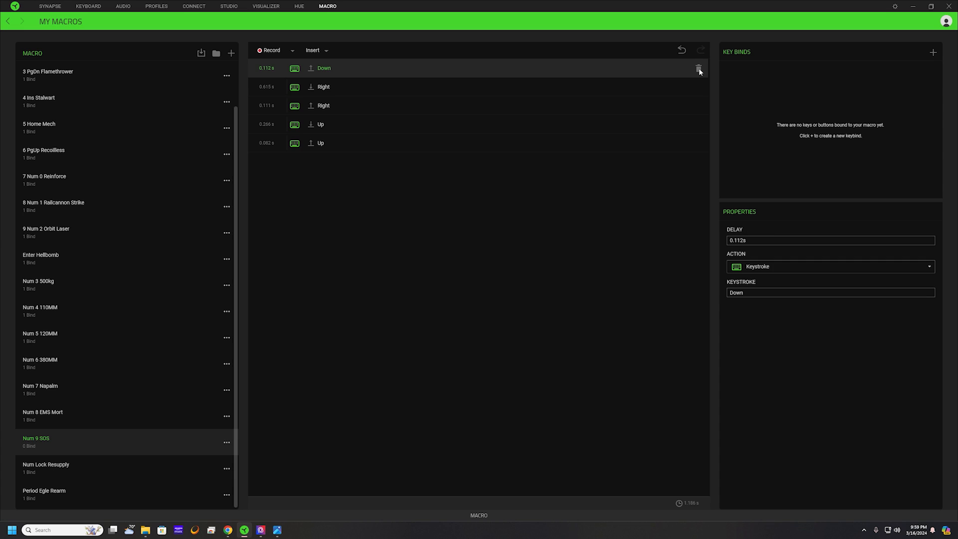
left_click(699, 68)
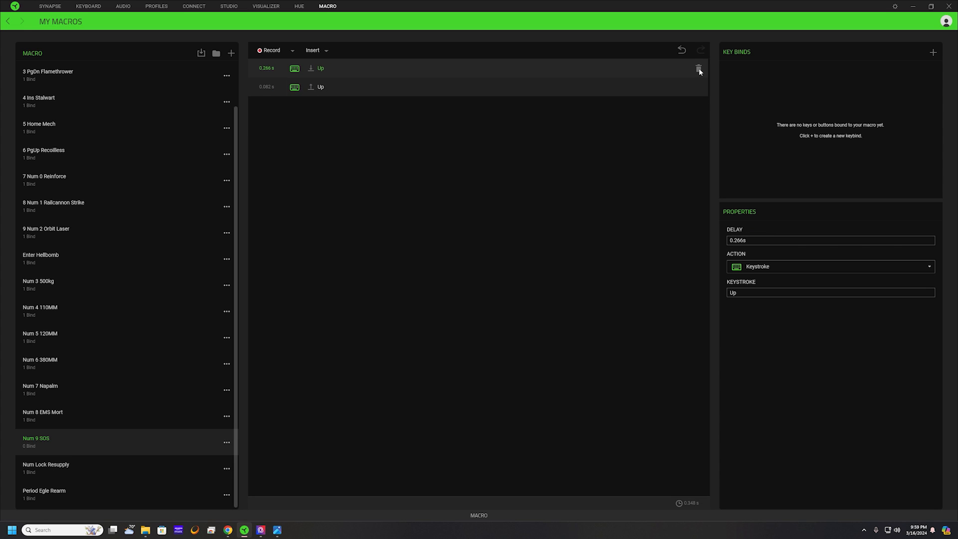
left_click(698, 67)
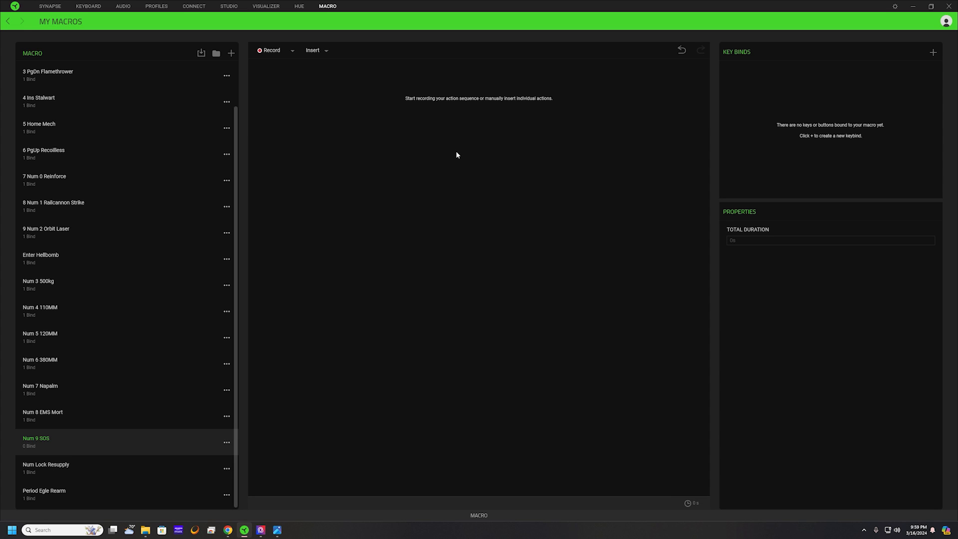
mouse_move(436, 207)
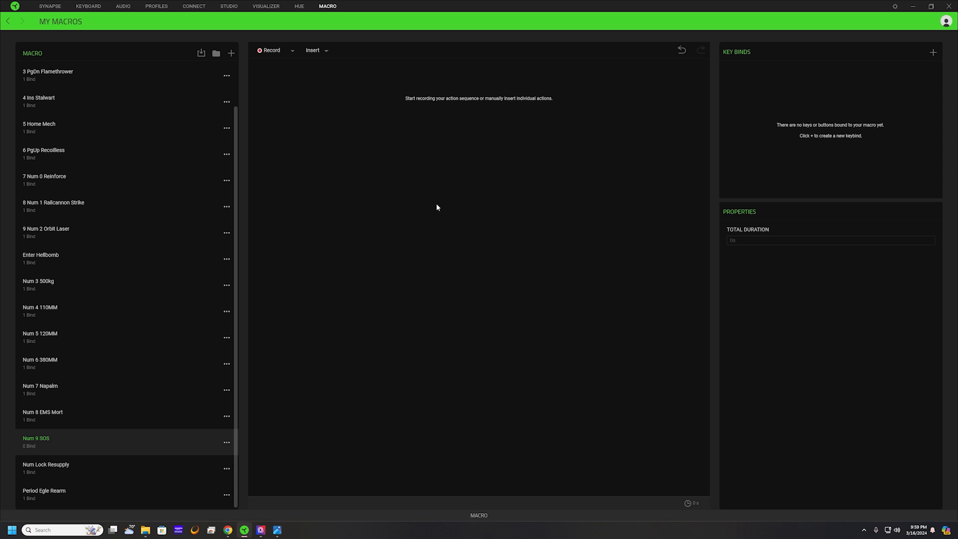
mouse_move(427, 234)
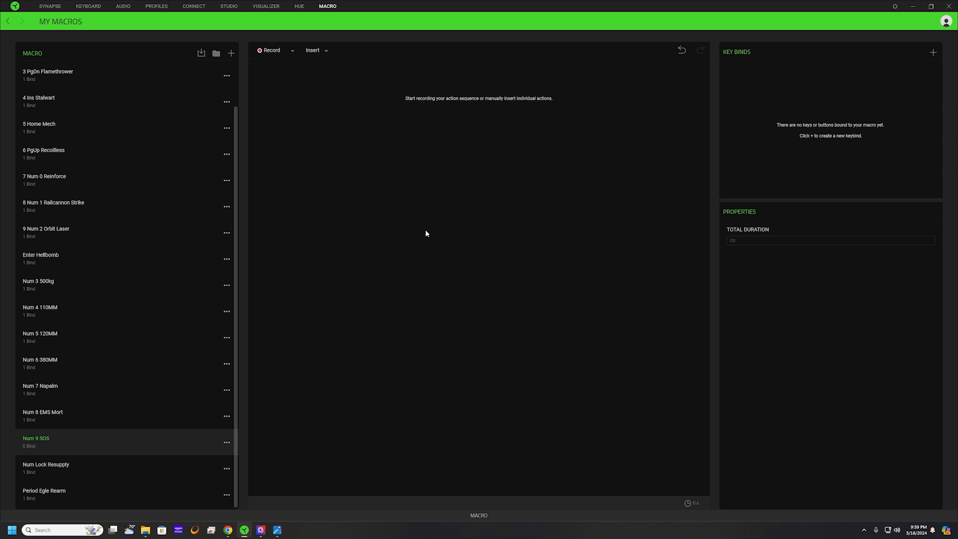
mouse_move(337, 177)
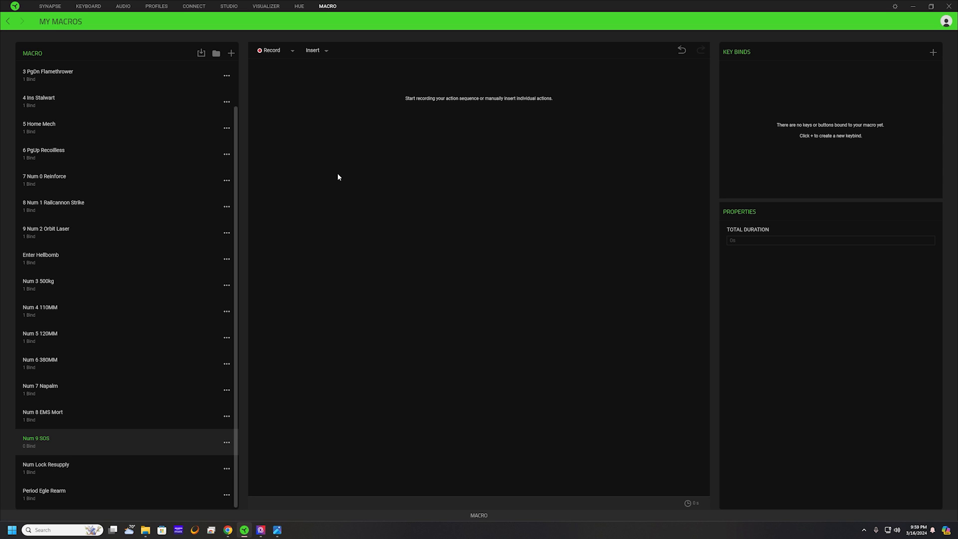
mouse_move(304, 79)
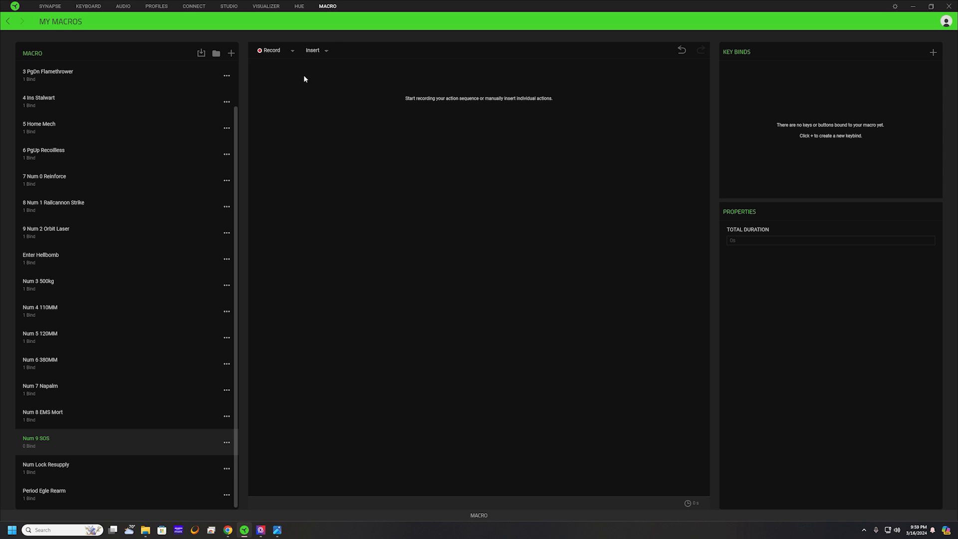
Set a fixed 0.05 s recording delay and record Up, Down, Right, Up
left_click(292, 50)
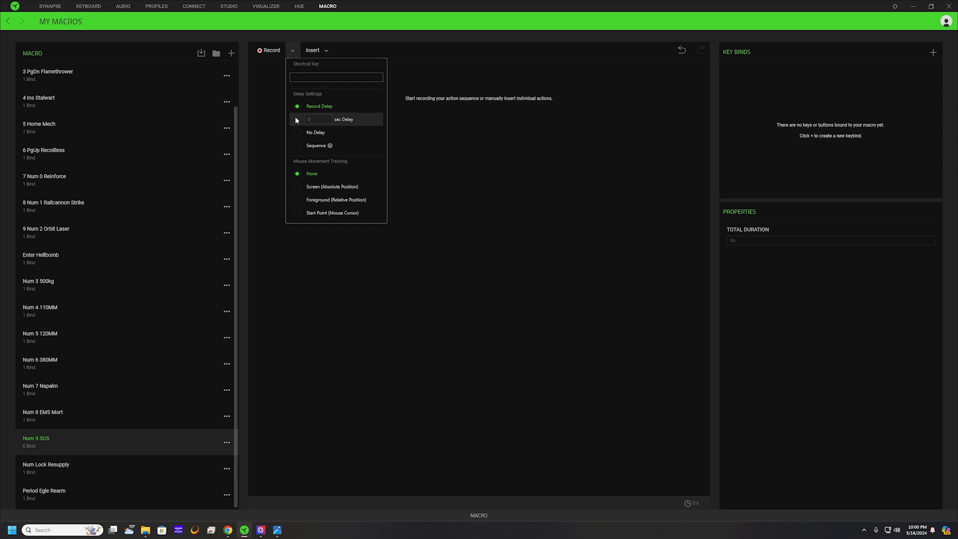
left_click(297, 119)
type("0.05")
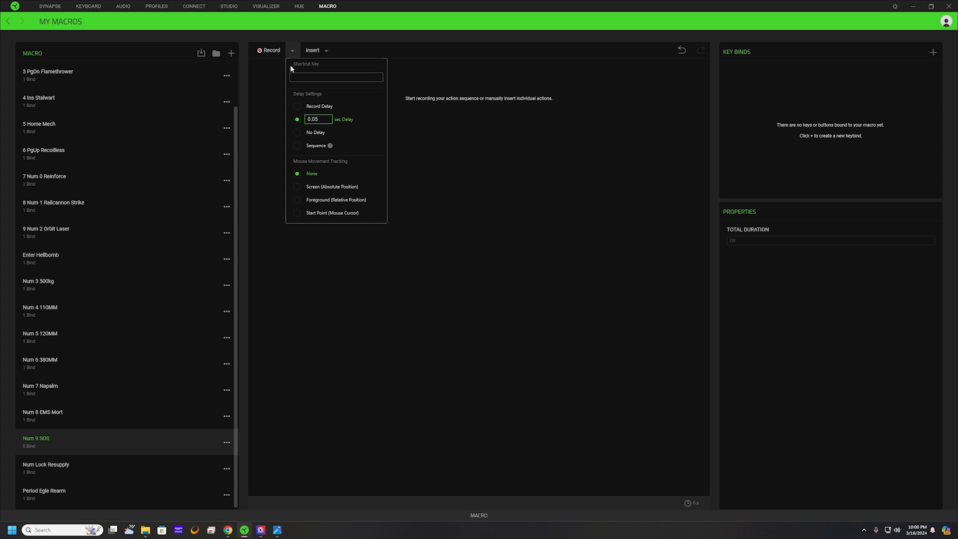
left_click(269, 50)
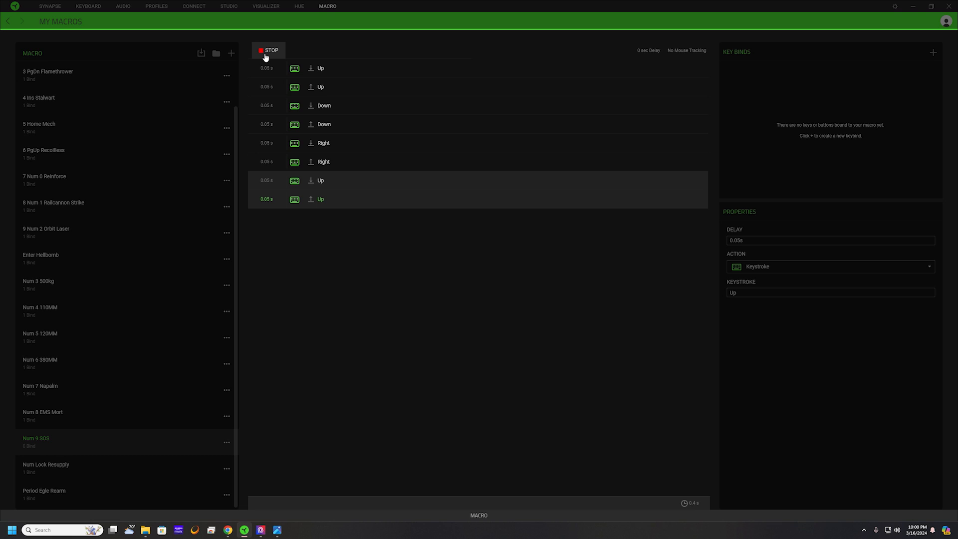
Stop, clear the recorded actions, and re-record Ctrl then Up, Down, Right, Up
left_click(269, 50)
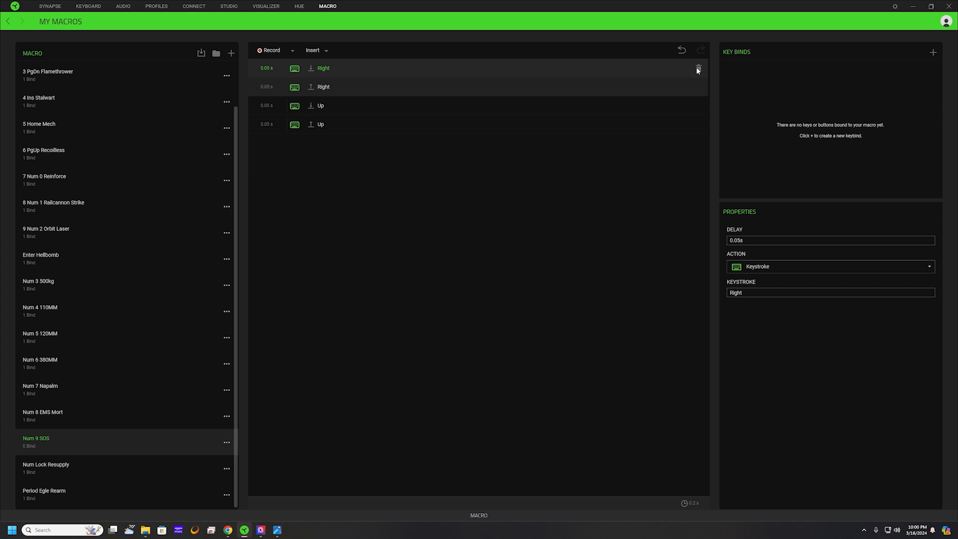
left_click(698, 68)
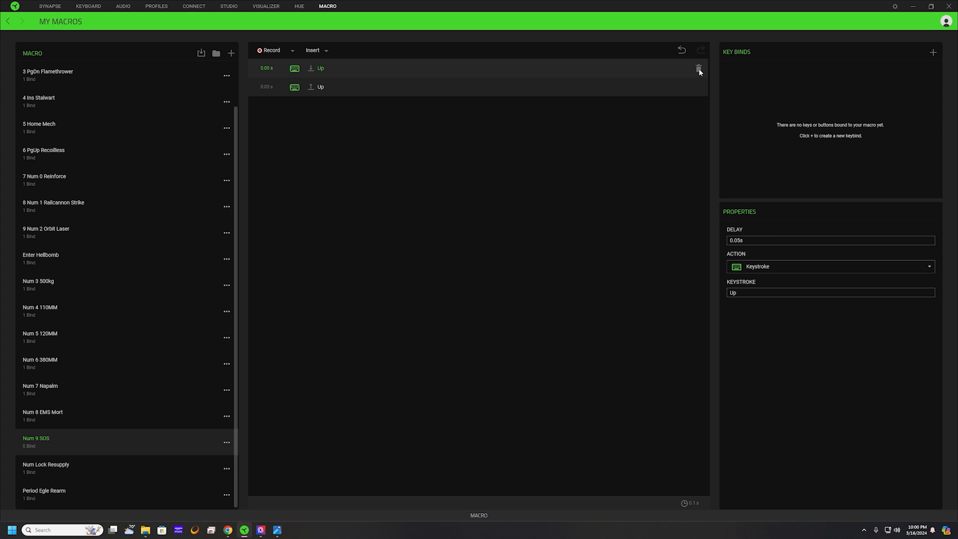
left_click(698, 68)
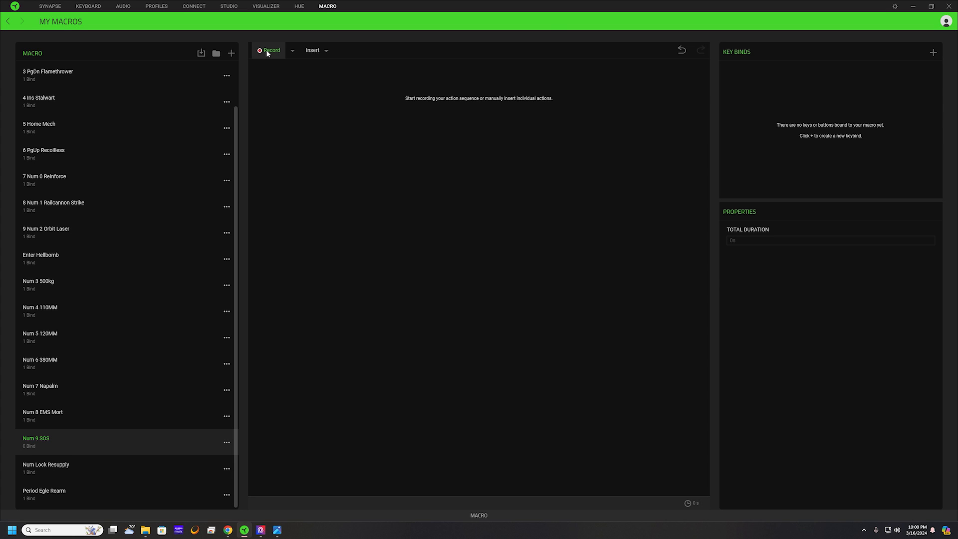
left_click(269, 50)
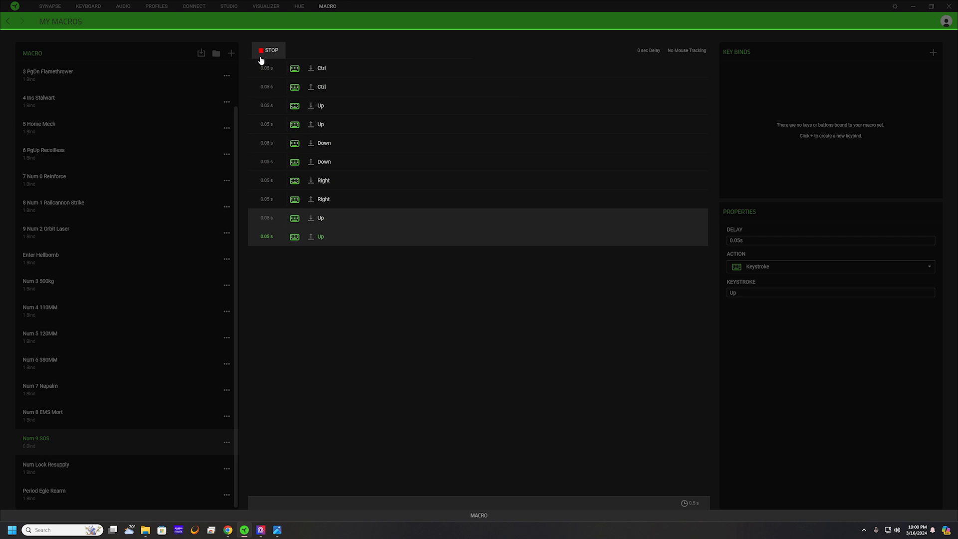
left_click(267, 50)
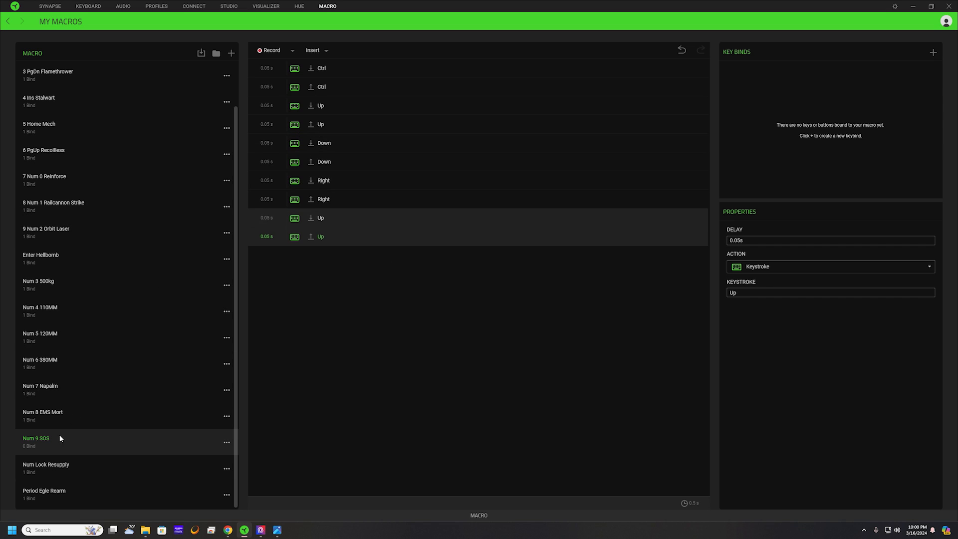
mouse_move(919, 57)
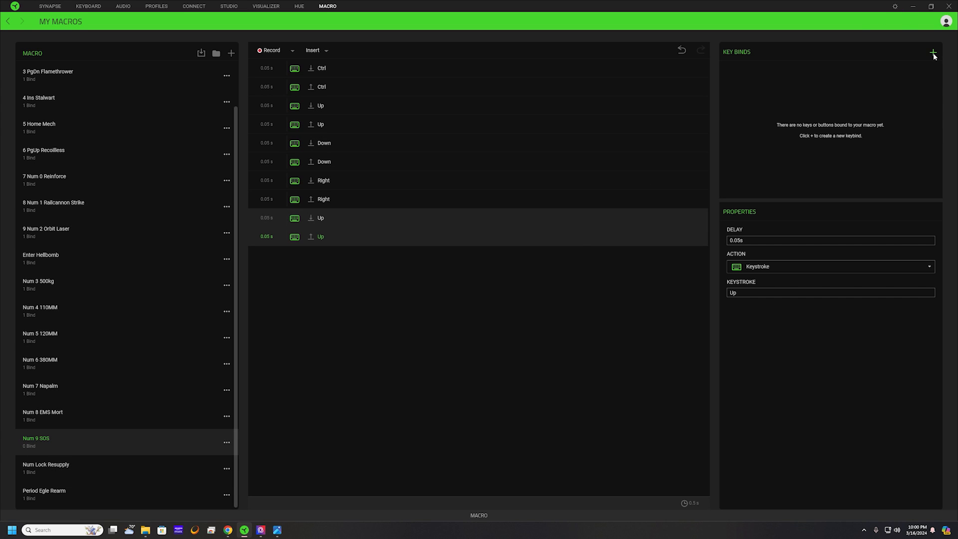
Add a key bind assigning Num 9 SOS to the BlackWidow's Num 9 key
left_click(933, 52)
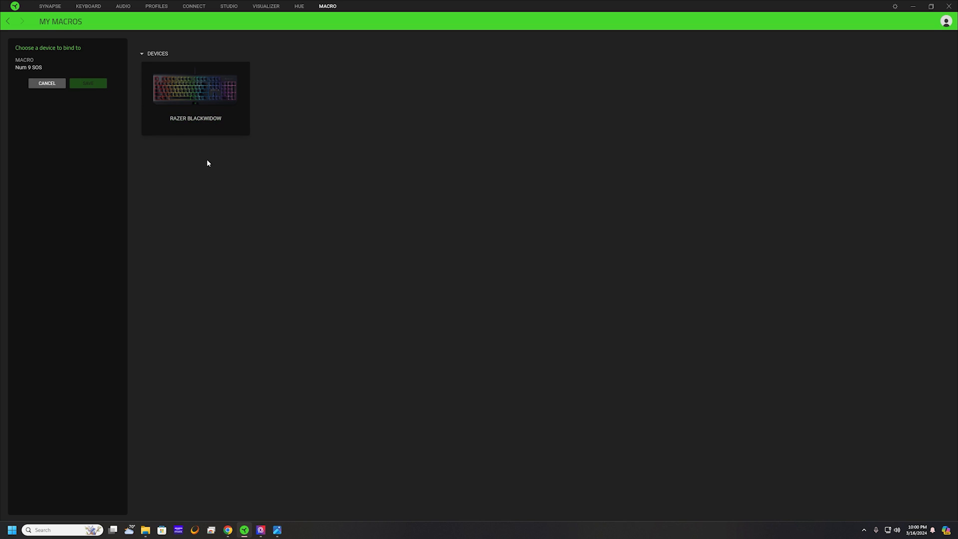
left_click(195, 92)
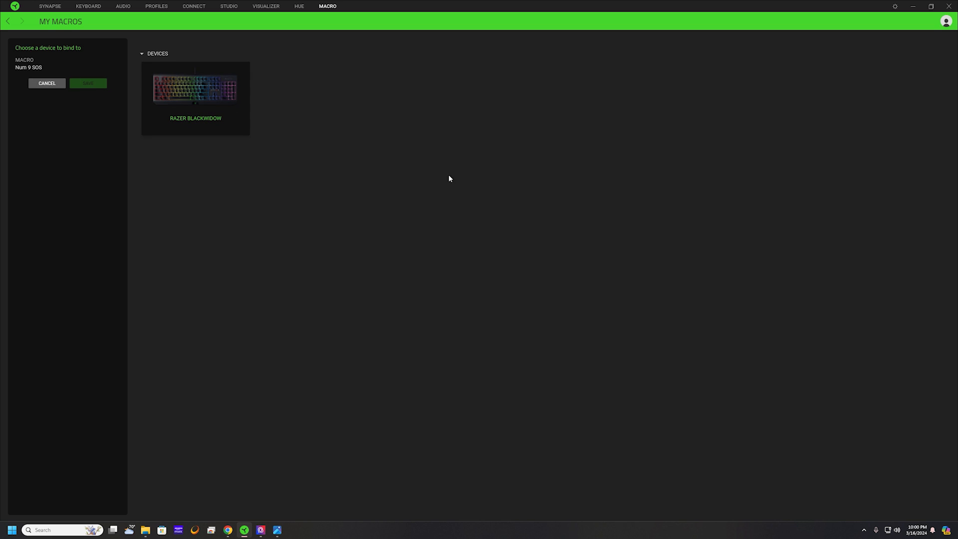
left_click(195, 89)
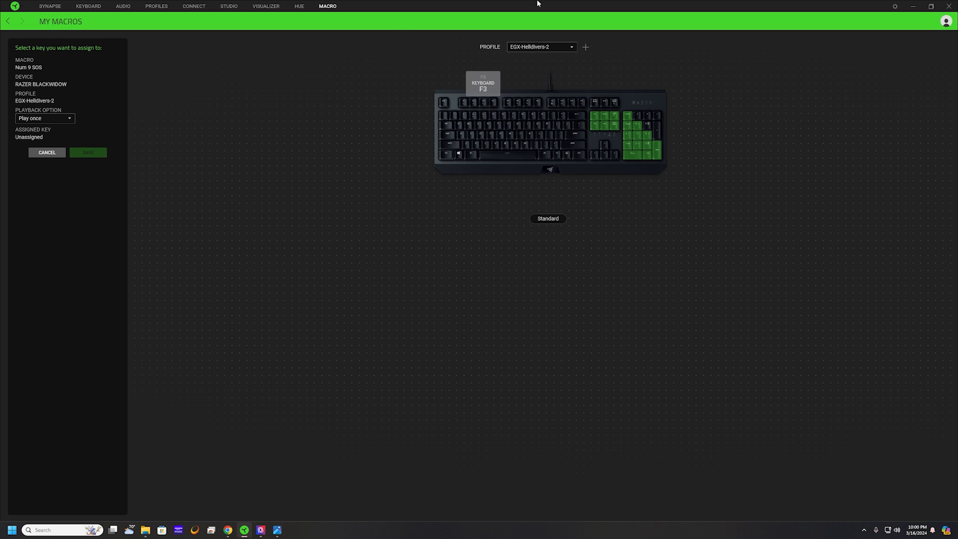
mouse_move(719, 263)
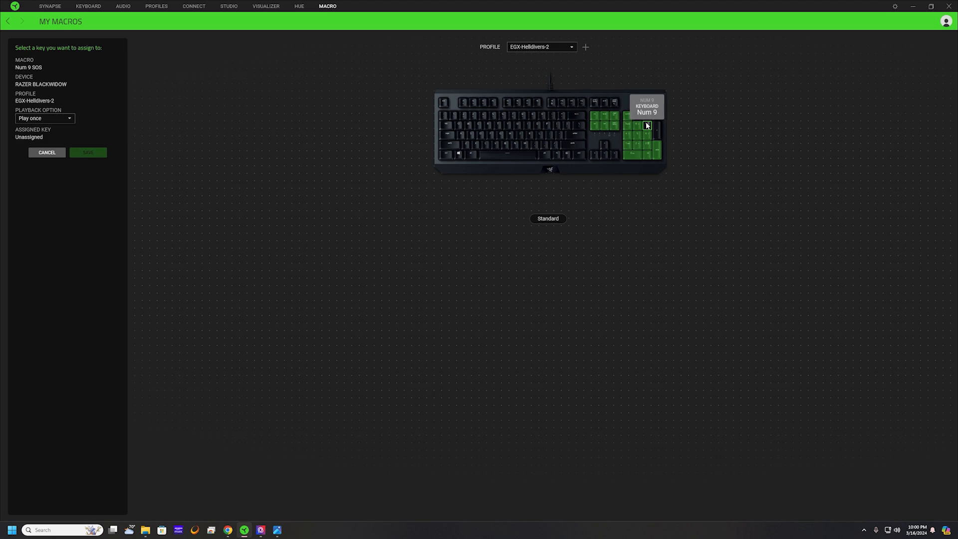
left_click(647, 125)
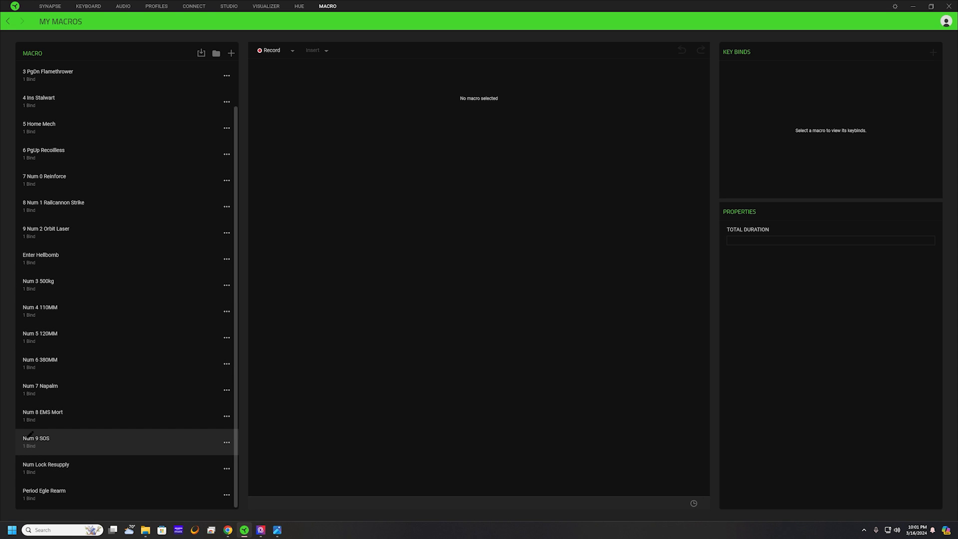
Review the Num 9 SOS, 6 PgUp Recoilless and 8 Num 1 Railcannon Strike macro steps
left_click(36, 438)
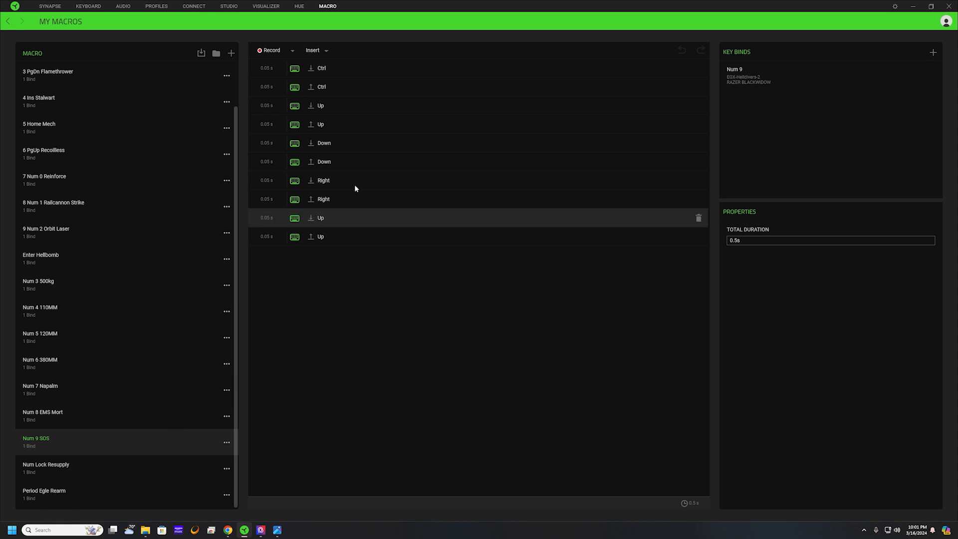
left_click(61, 153)
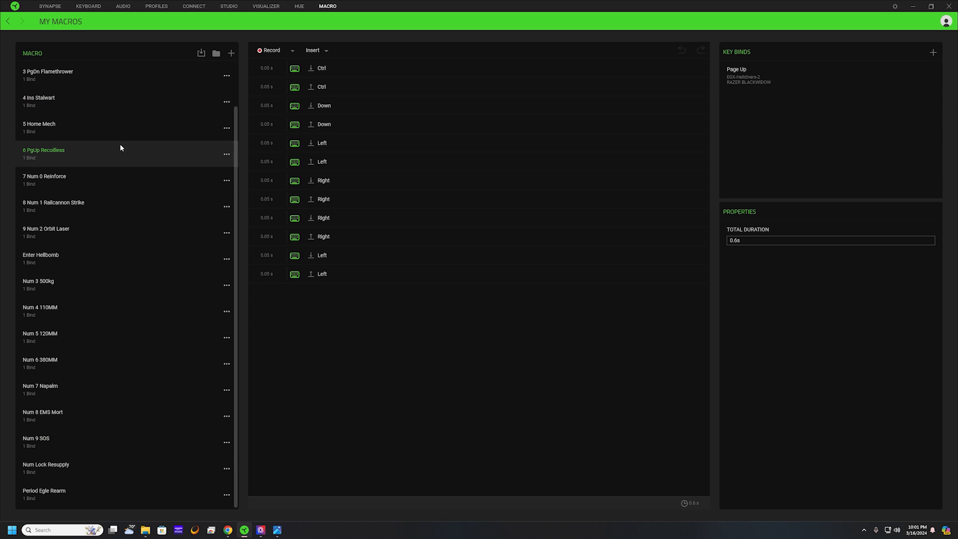
left_click(61, 206)
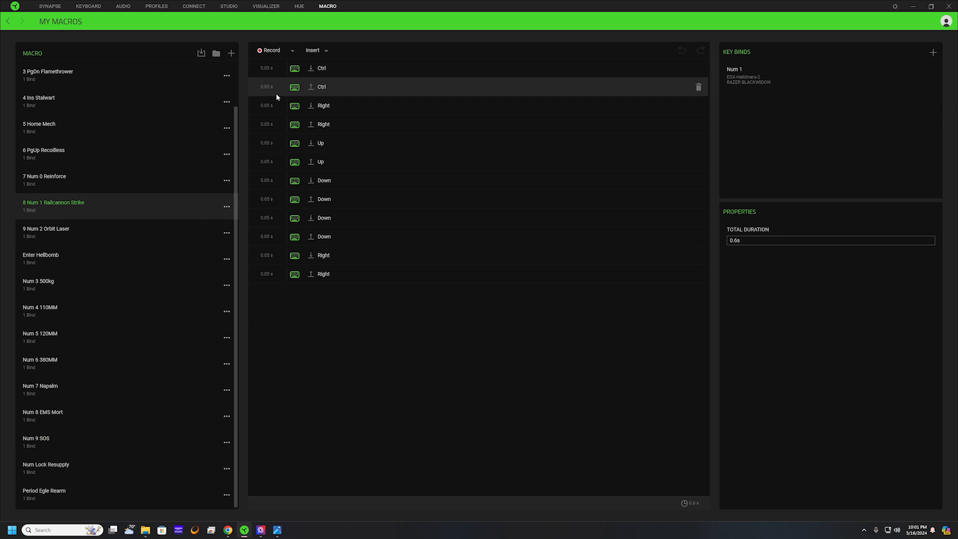
mouse_move(421, 408)
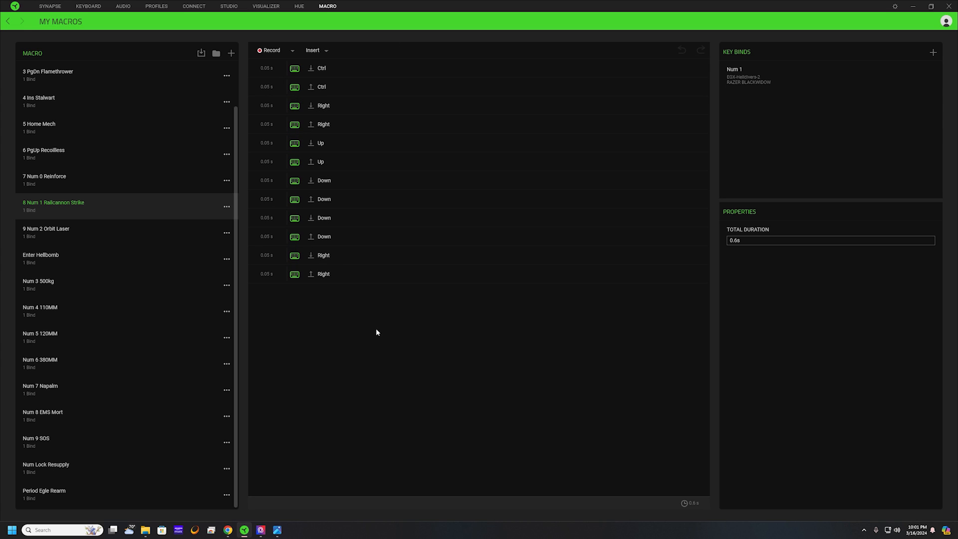
mouse_move(310, 38)
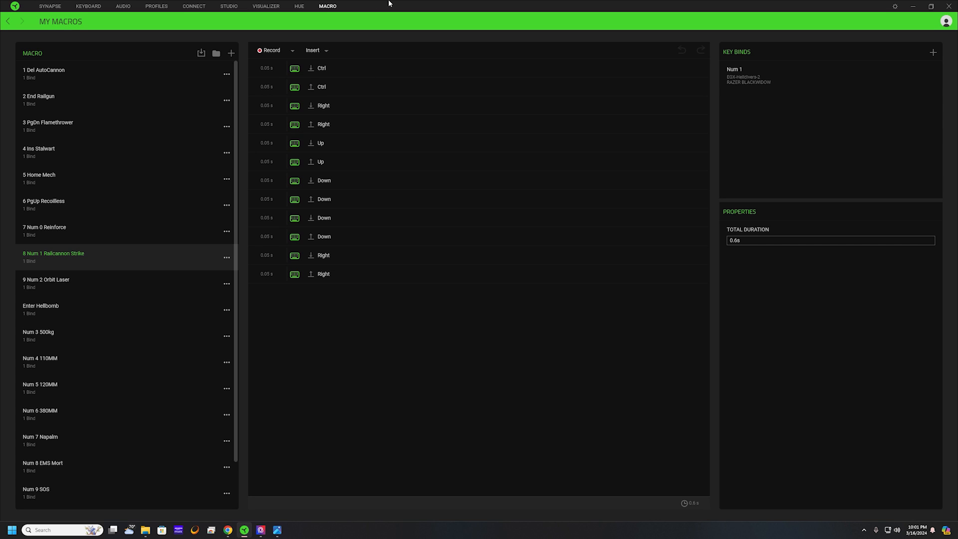
mouse_move(195, 203)
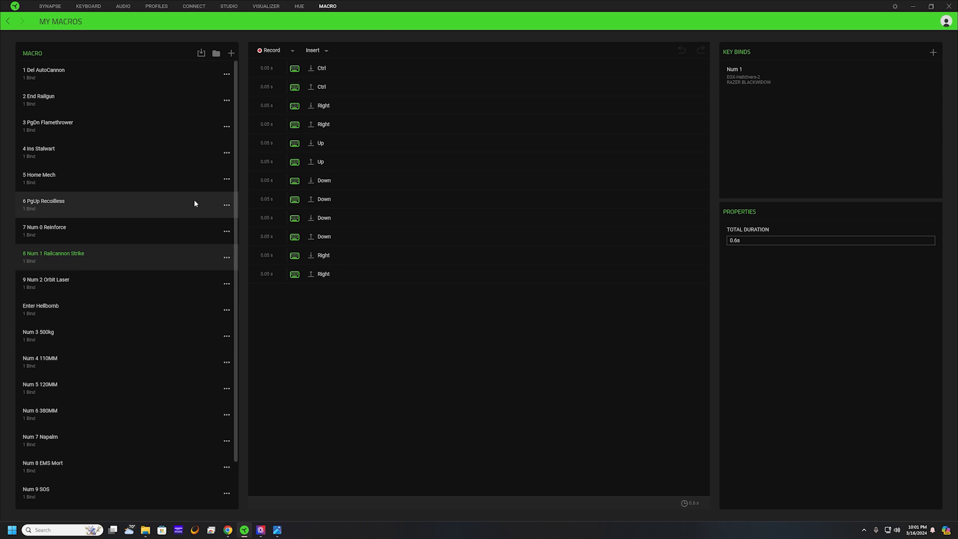
mouse_move(549, 5)
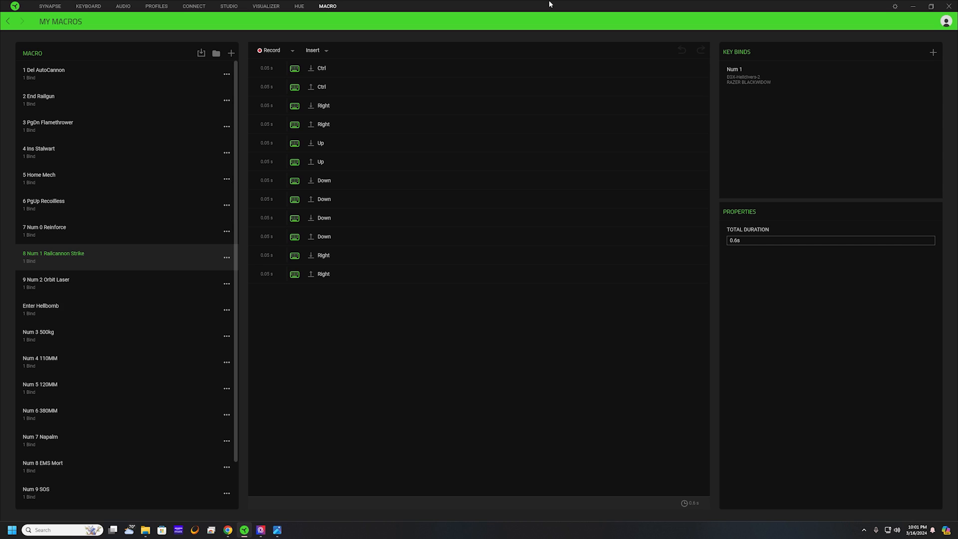
mouse_move(376, 6)
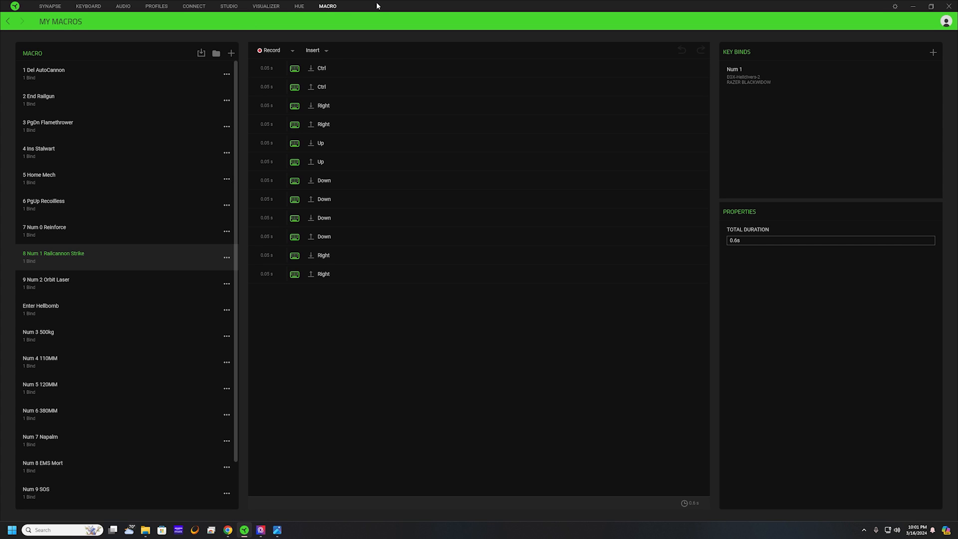
mouse_move(377, 7)
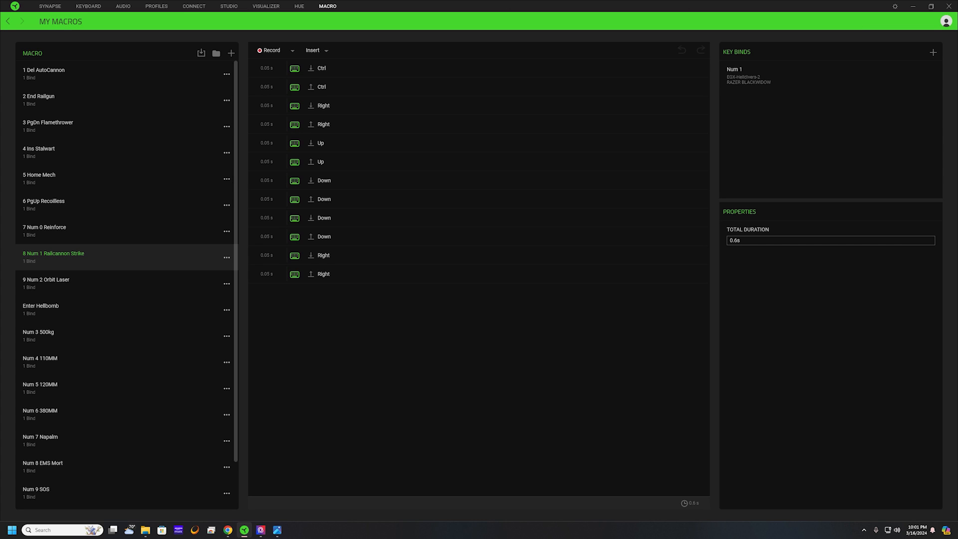
left_click(87, 6)
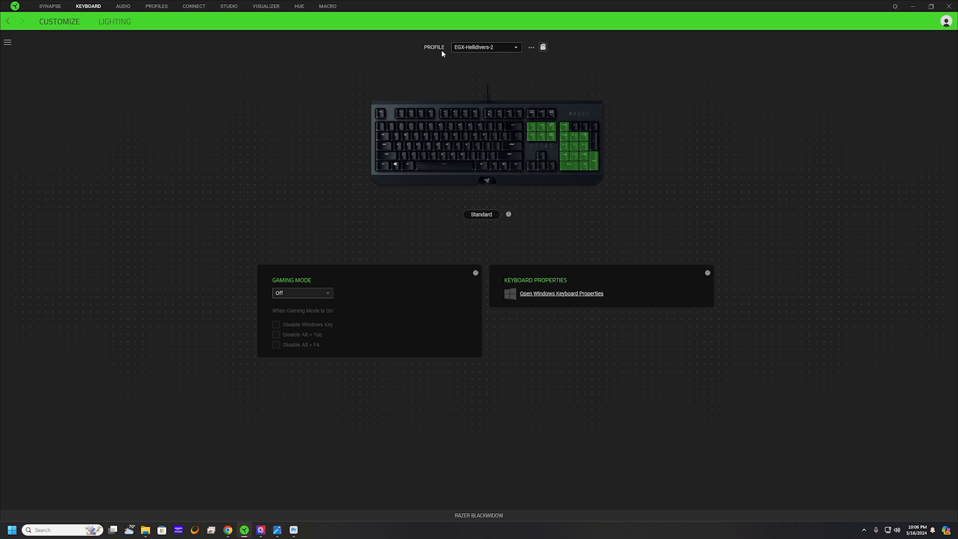
mouse_move(670, 84)
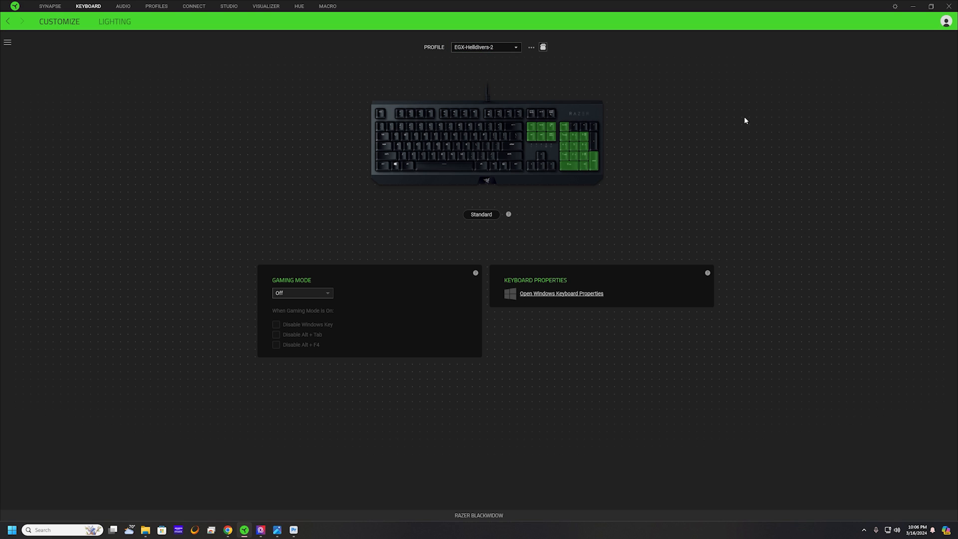
mouse_move(281, 130)
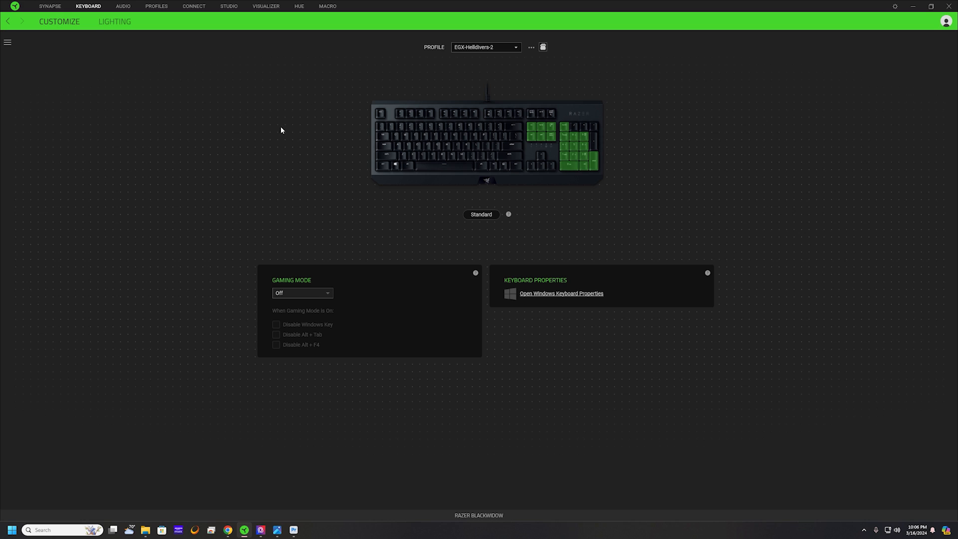
mouse_move(411, 69)
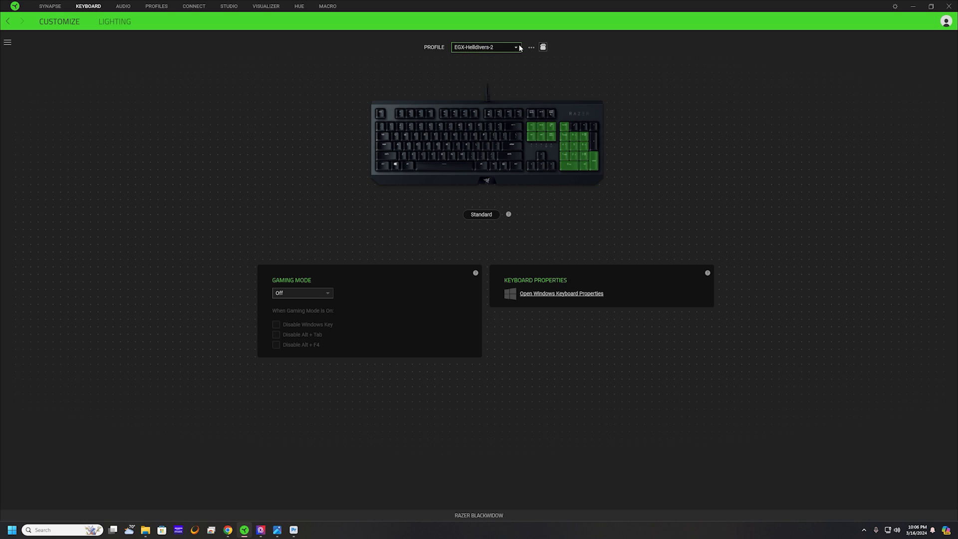
Add a blank keyboard profile named EGX-Default 1 from the Profile options menu
left_click(530, 47)
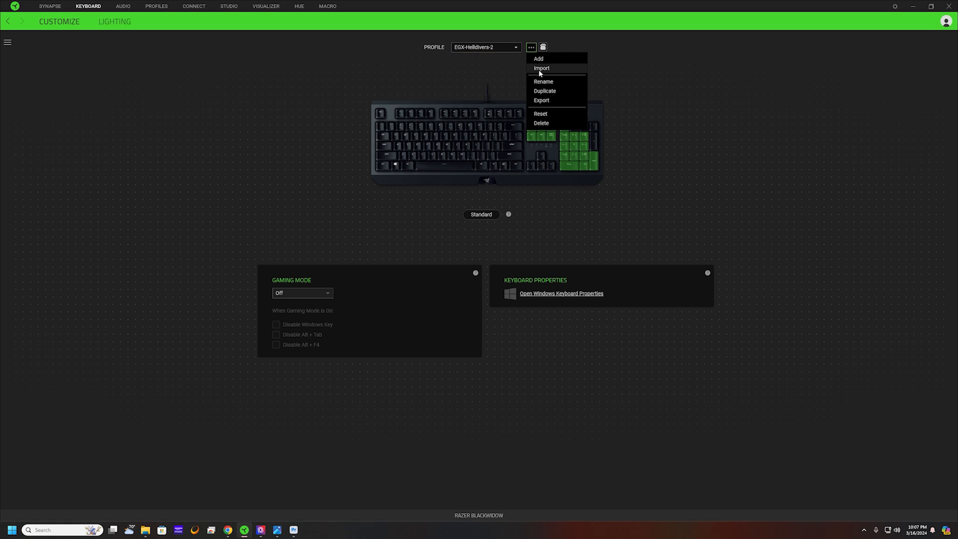
mouse_move(540, 70)
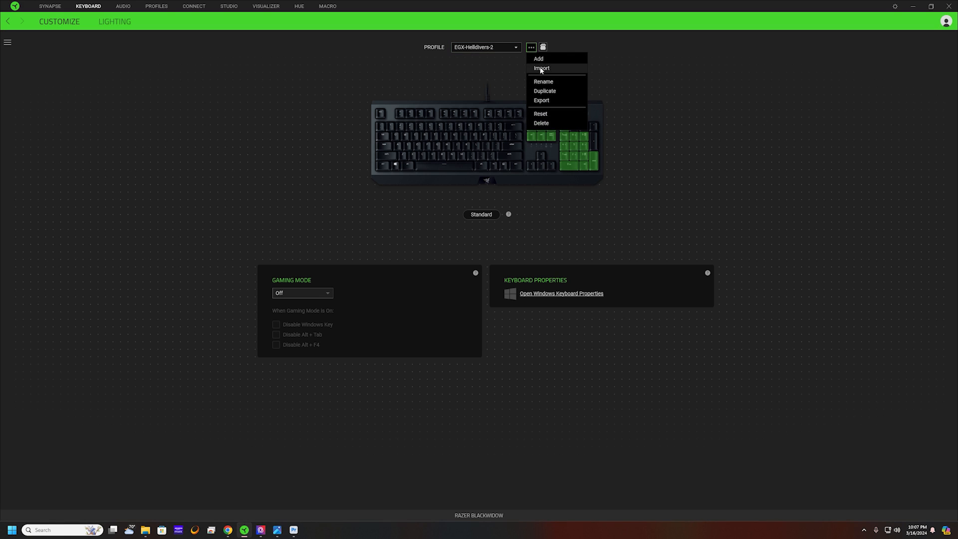
mouse_move(547, 123)
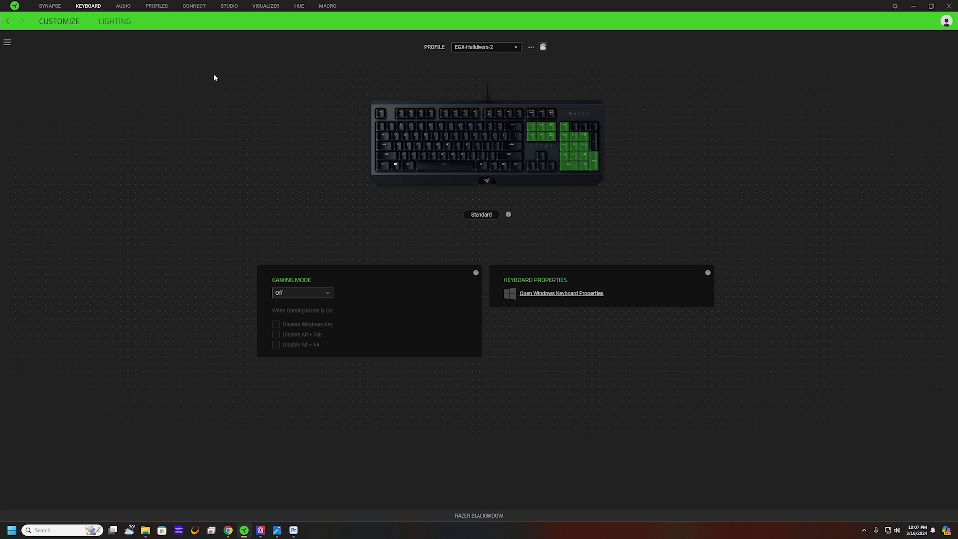
mouse_move(554, 61)
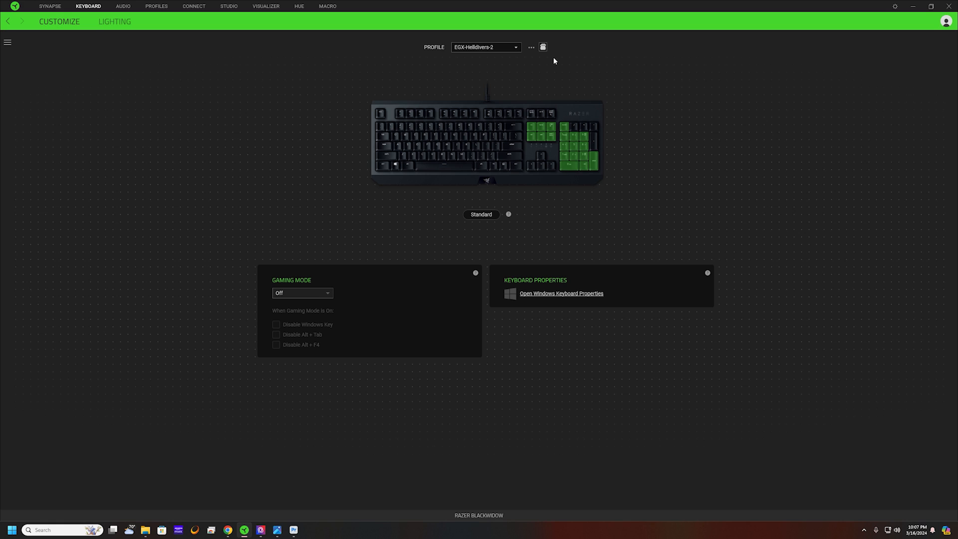
left_click(531, 47)
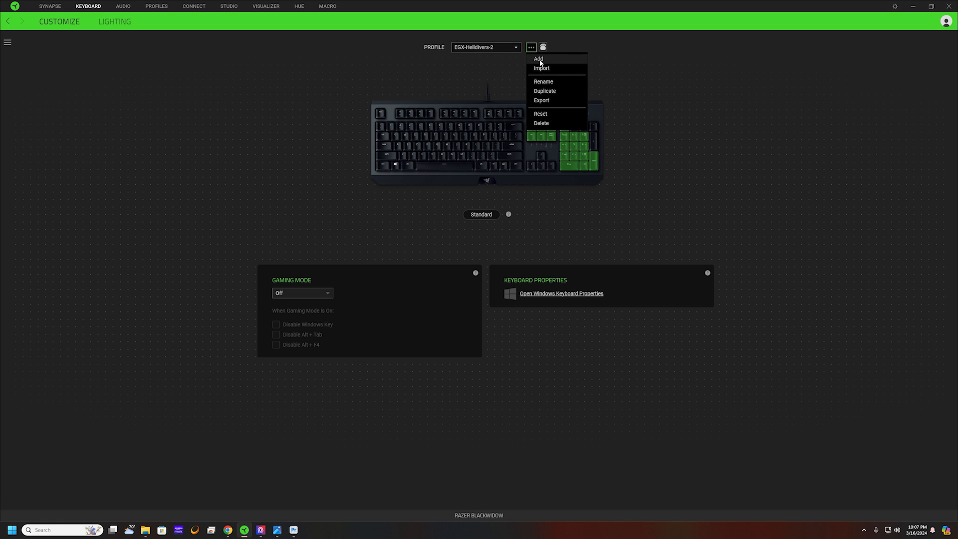
left_click(663, 59)
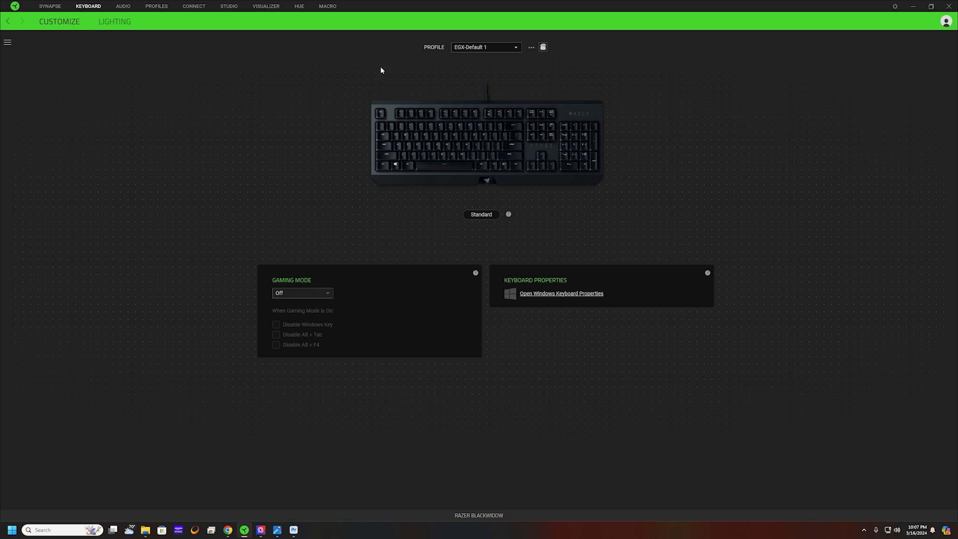
mouse_move(573, 155)
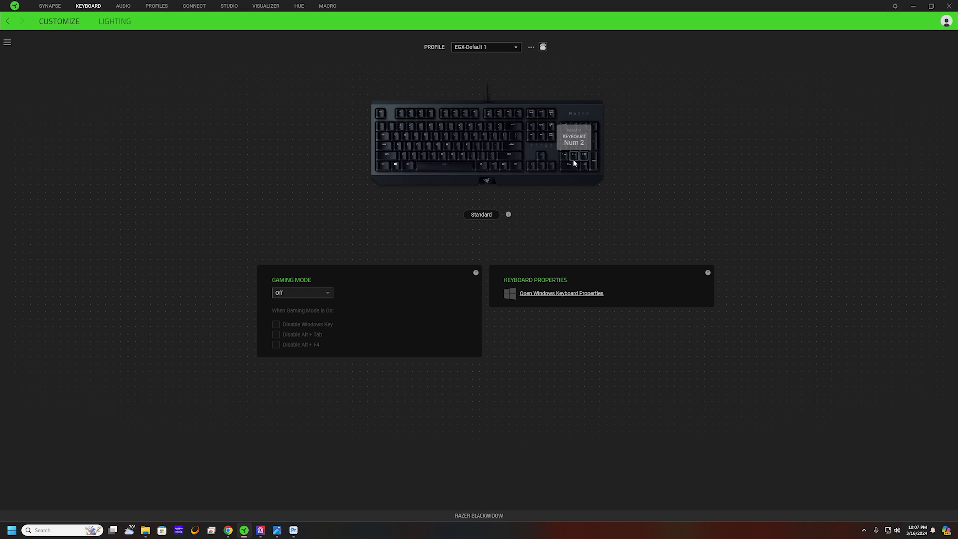
Assign the 2 End Railgun macro to the Num 1 key, set to play once
left_click(573, 155)
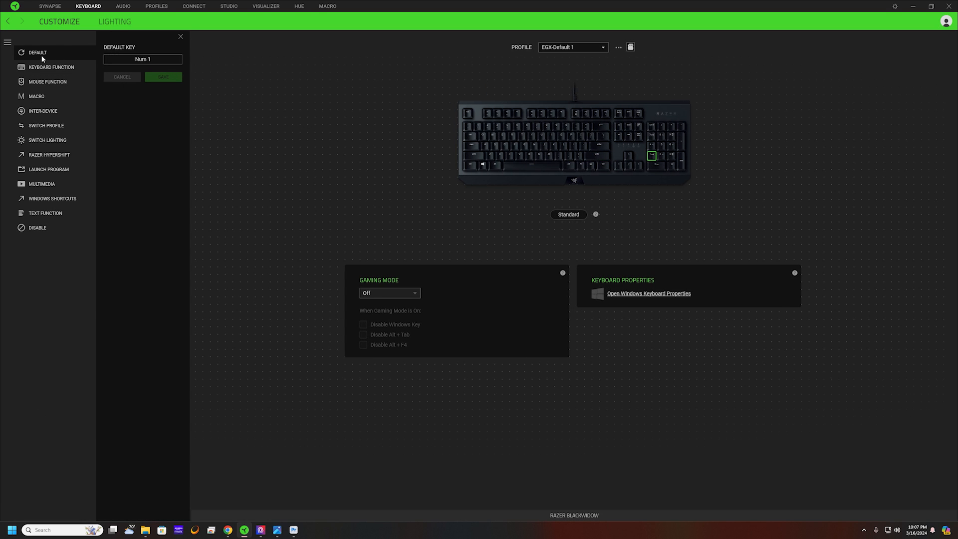
left_click(36, 96)
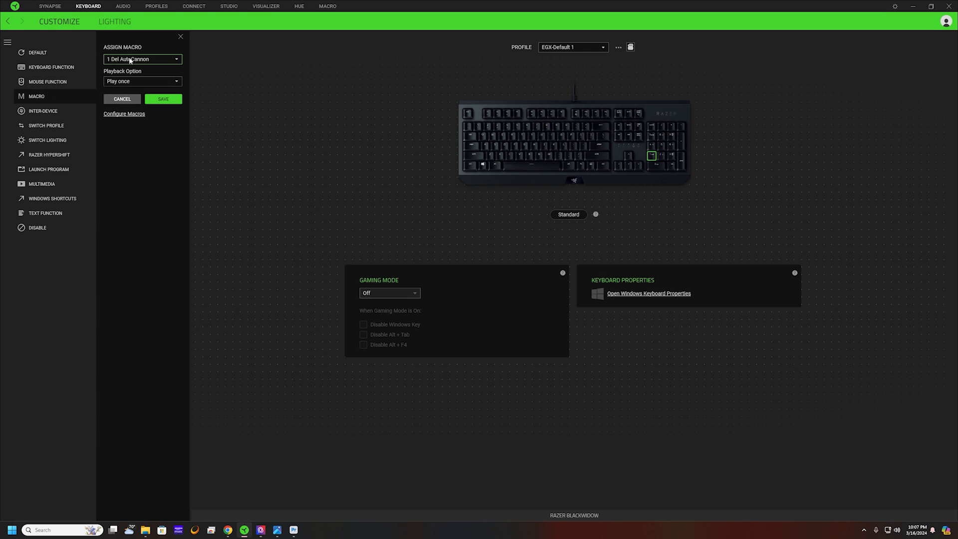
left_click(142, 58)
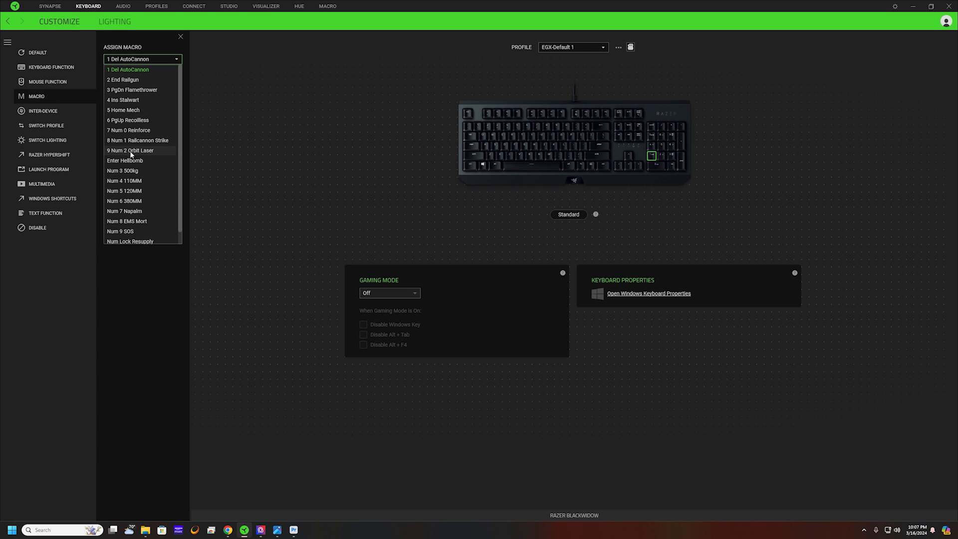
left_click(123, 79)
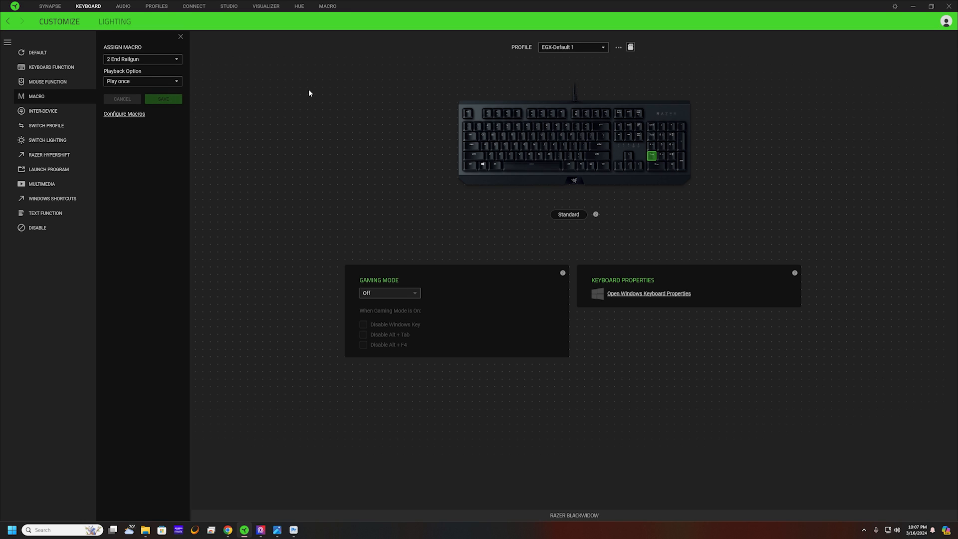
mouse_move(408, 101)
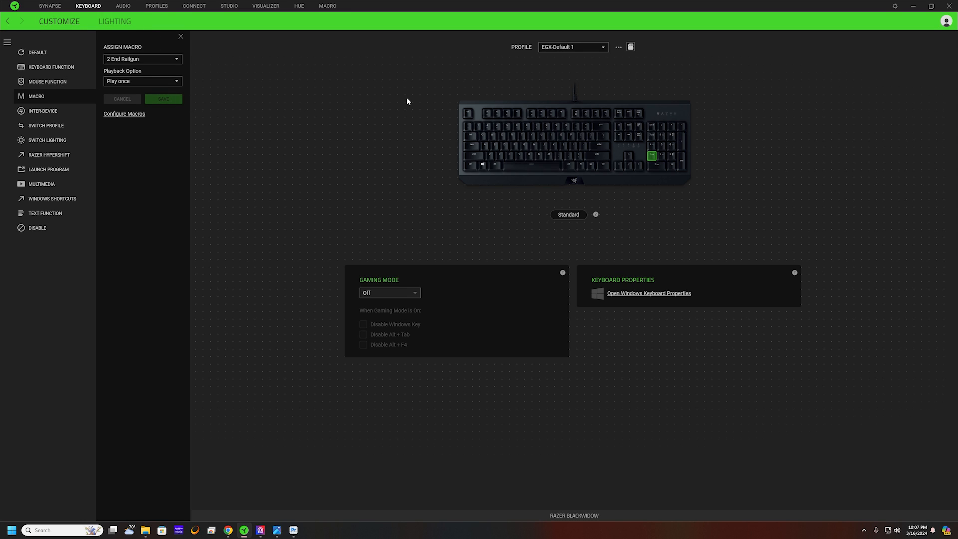
mouse_move(645, 136)
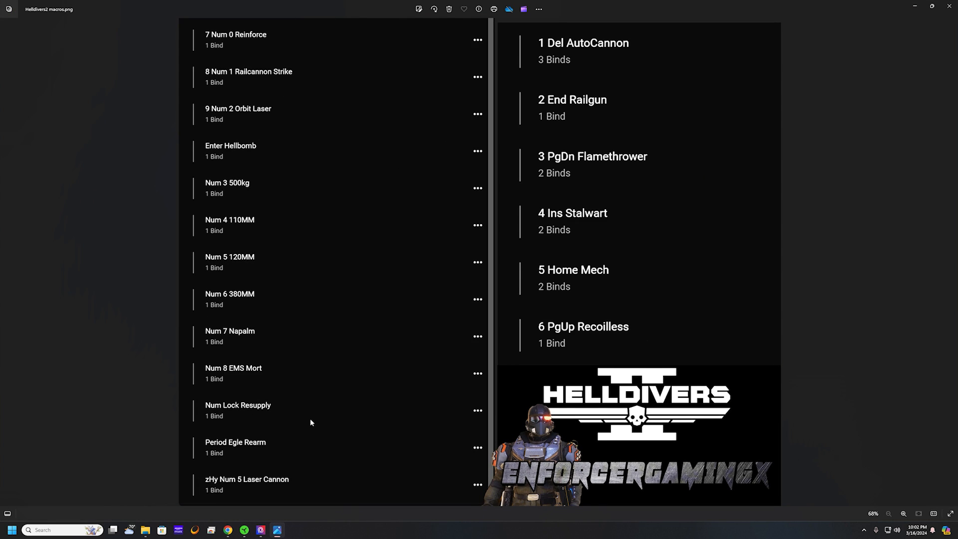
mouse_move(411, 171)
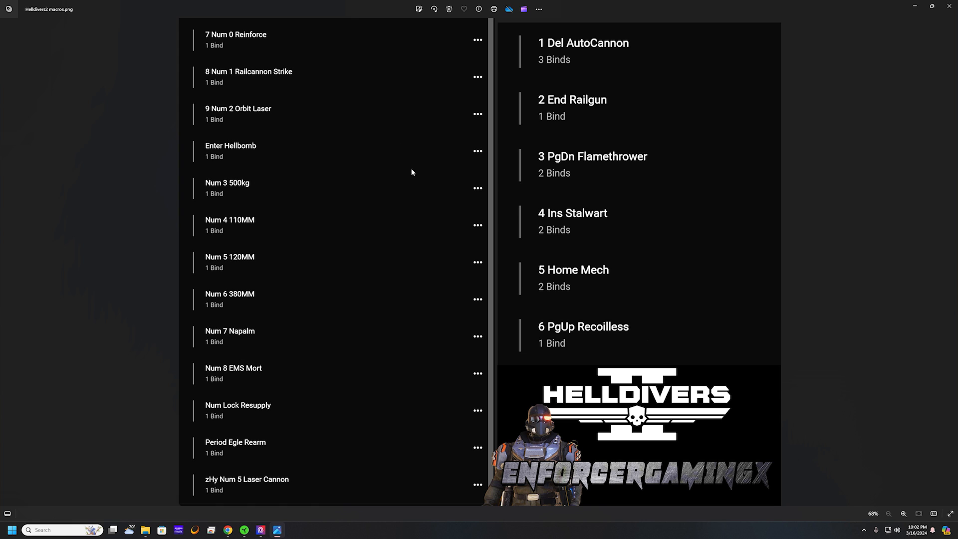
mouse_move(323, 326)
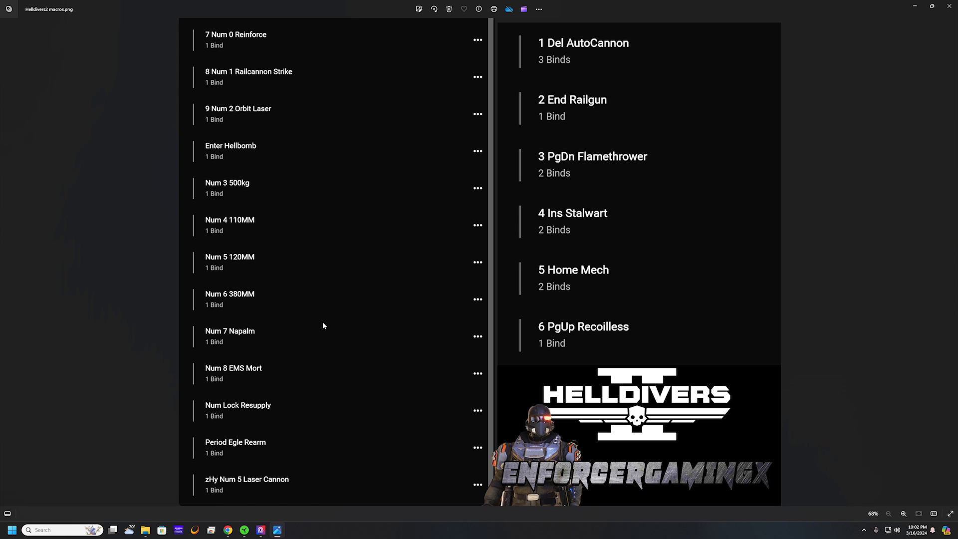
mouse_move(612, 3)
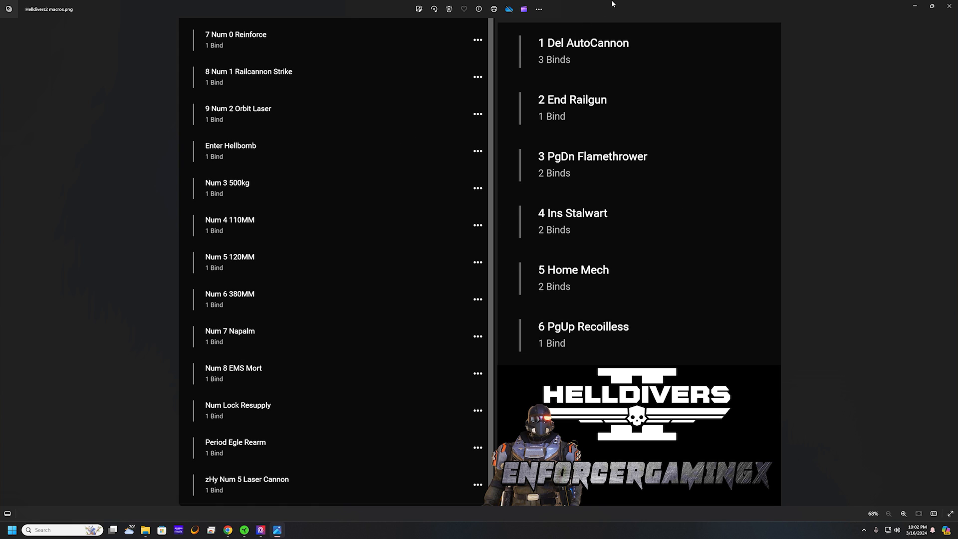